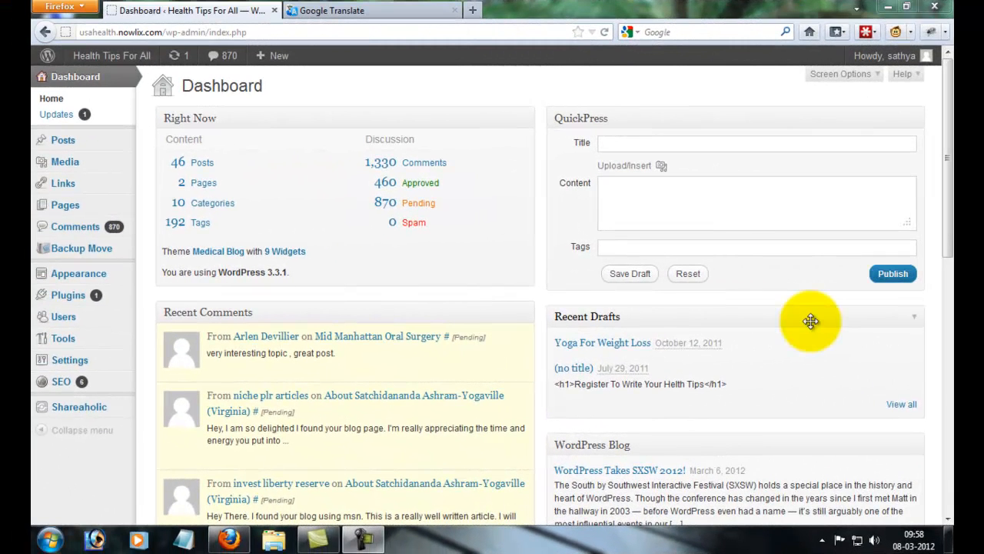
{"action": "mouse_move", "coordinate": [620, 297]}
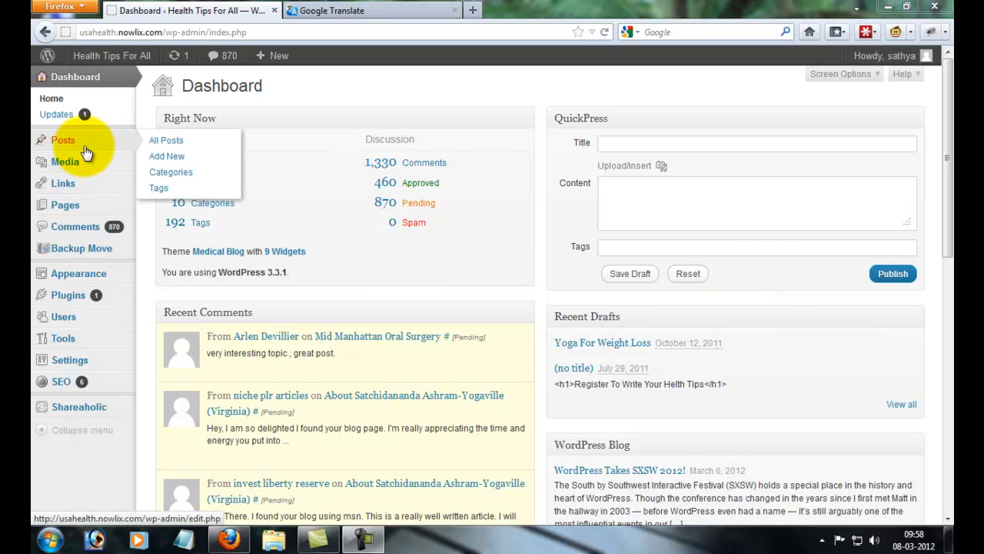
{"action": "mouse_move", "coordinate": [65, 162]}
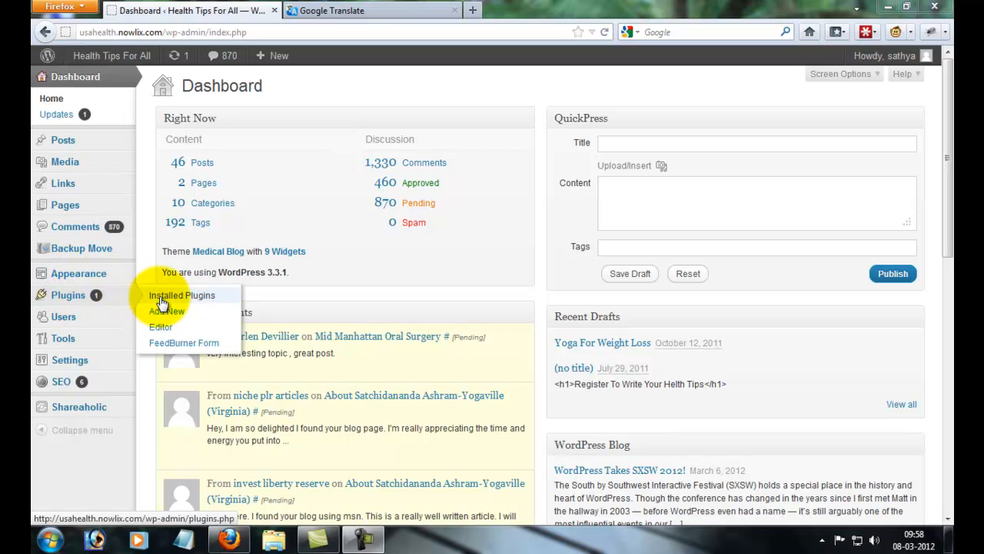
Step: Go to Plugins > Add New from the Dashboard's admin menu
{"action": "left_click", "coordinate": [166, 312]}
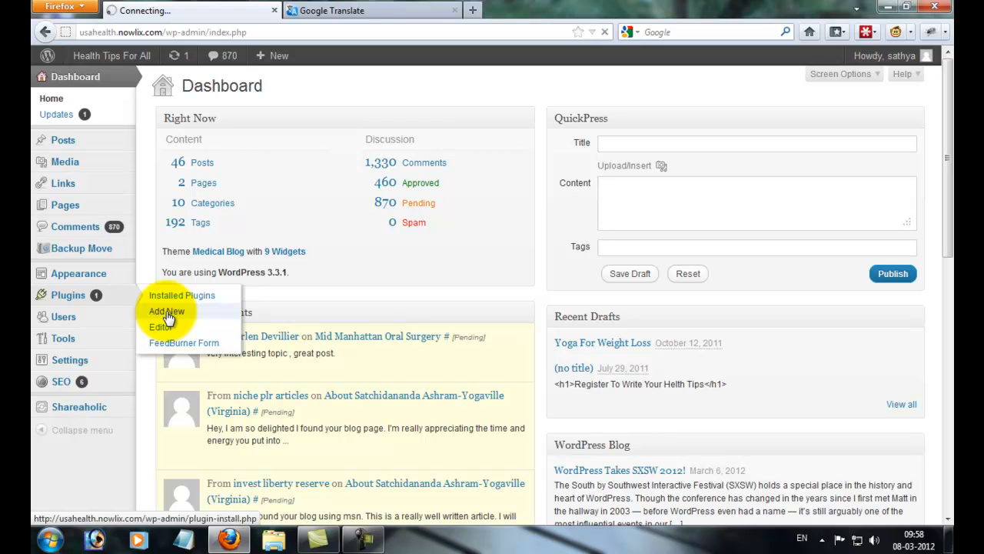
{"action": "left_click", "coordinate": [166, 311]}
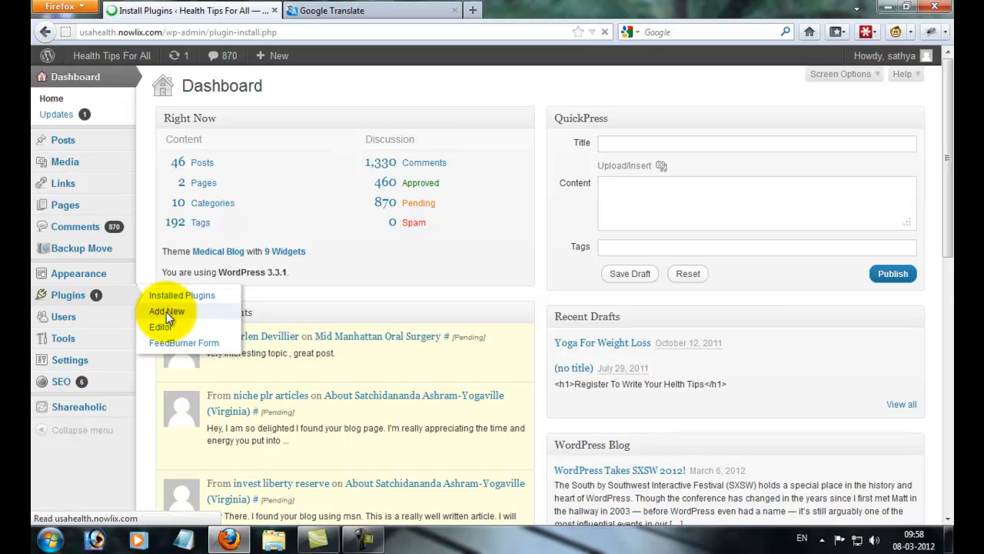
Step: Search the plugin directory for 'E-Mail Broadcasting'
{"action": "left_click", "coordinate": [166, 311]}
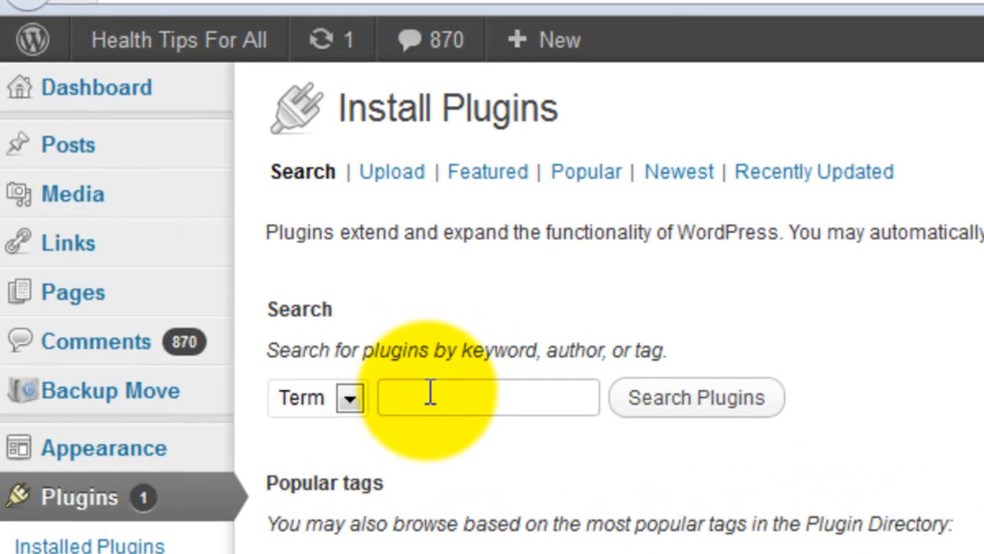
{"action": "type", "text": "E-Mail Broadcasting"}
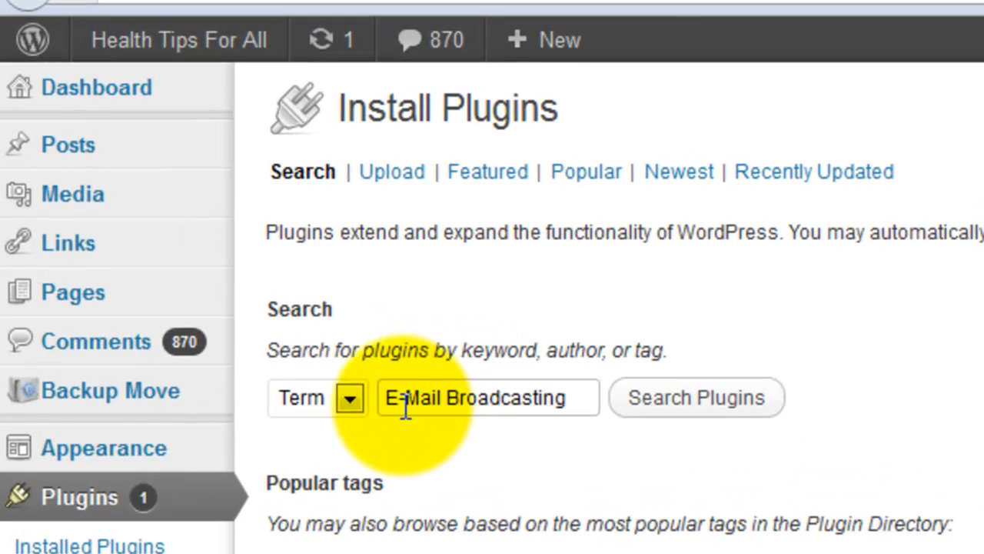
{"action": "mouse_move", "coordinate": [573, 404]}
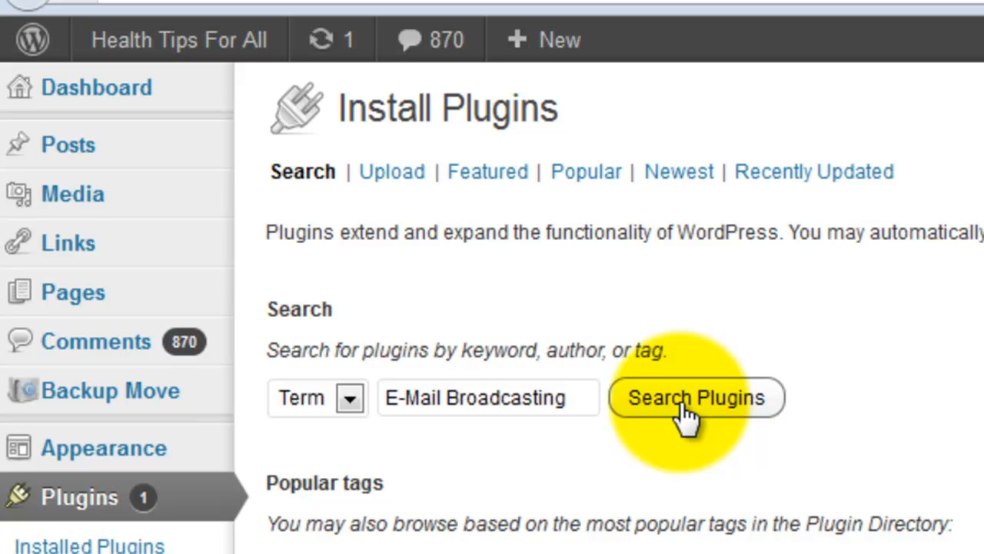
{"action": "left_click", "coordinate": [695, 397]}
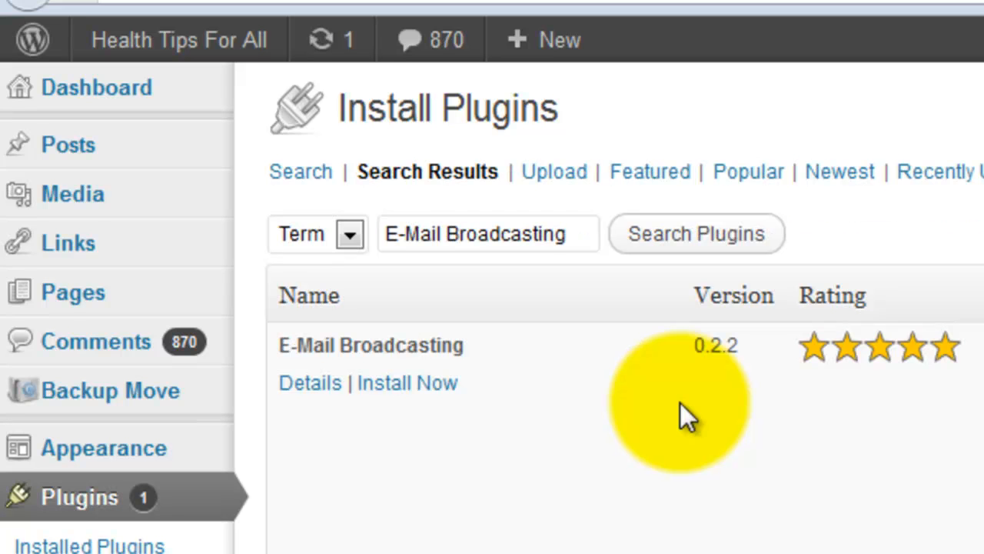
{"action": "mouse_move", "coordinate": [310, 382]}
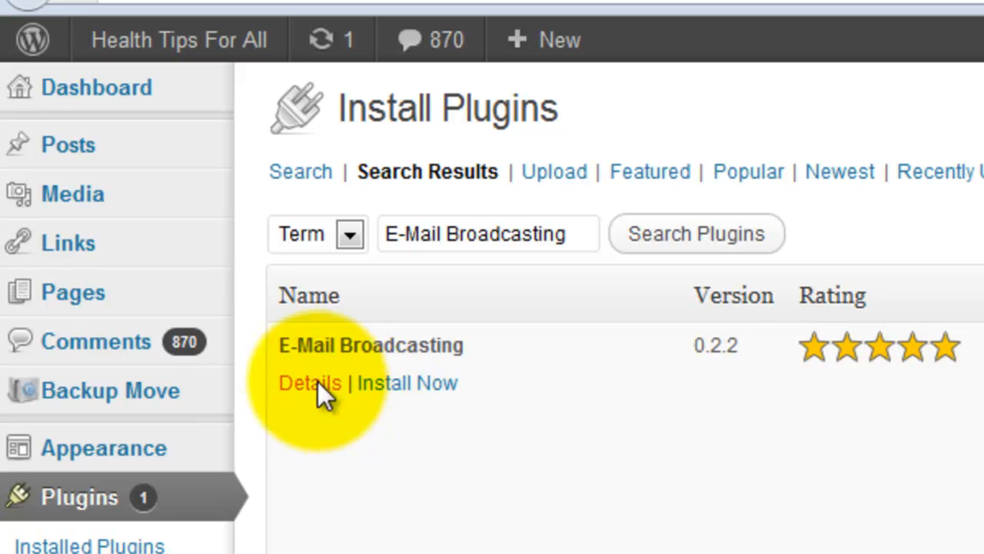
{"action": "mouse_move", "coordinate": [384, 346]}
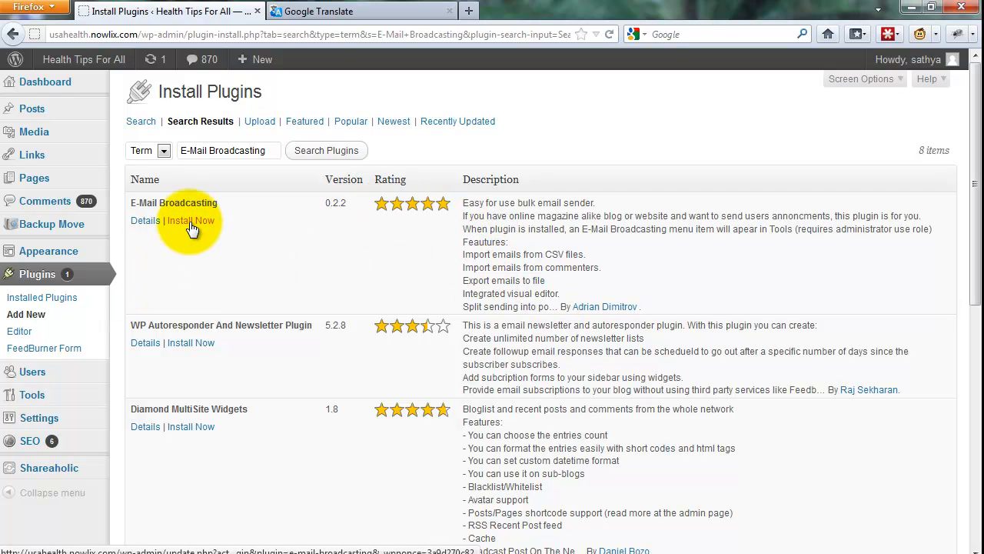
Step: Install E-Mail Broadcasting 0.2.2 and choose Activate Plugin
{"action": "left_click", "coordinate": [191, 221]}
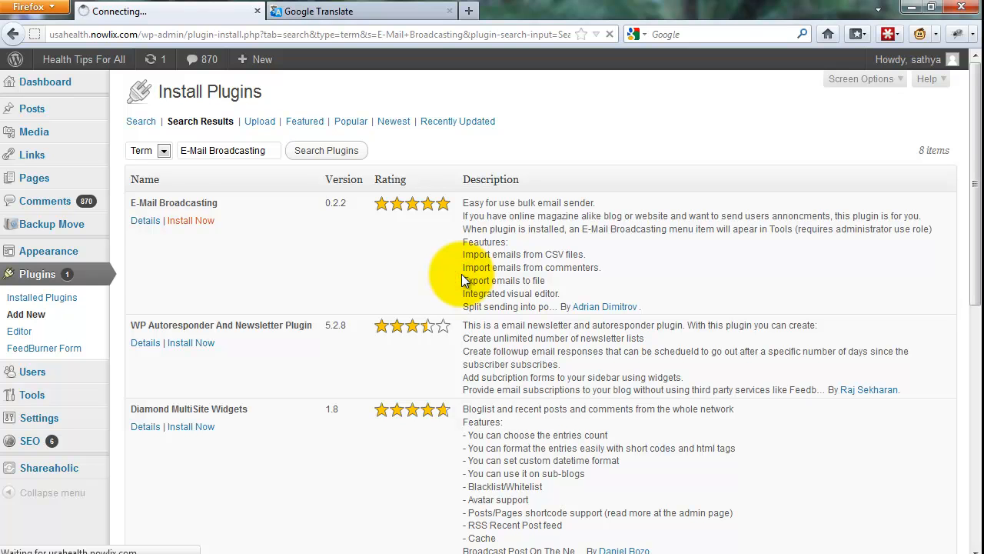
{"action": "left_click", "coordinate": [190, 220]}
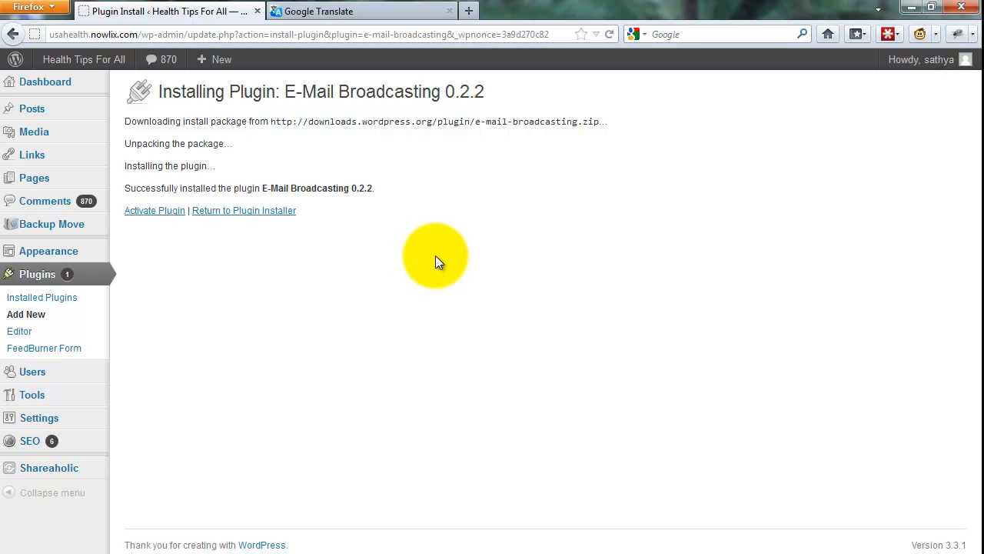
{"action": "left_click", "coordinate": [155, 210]}
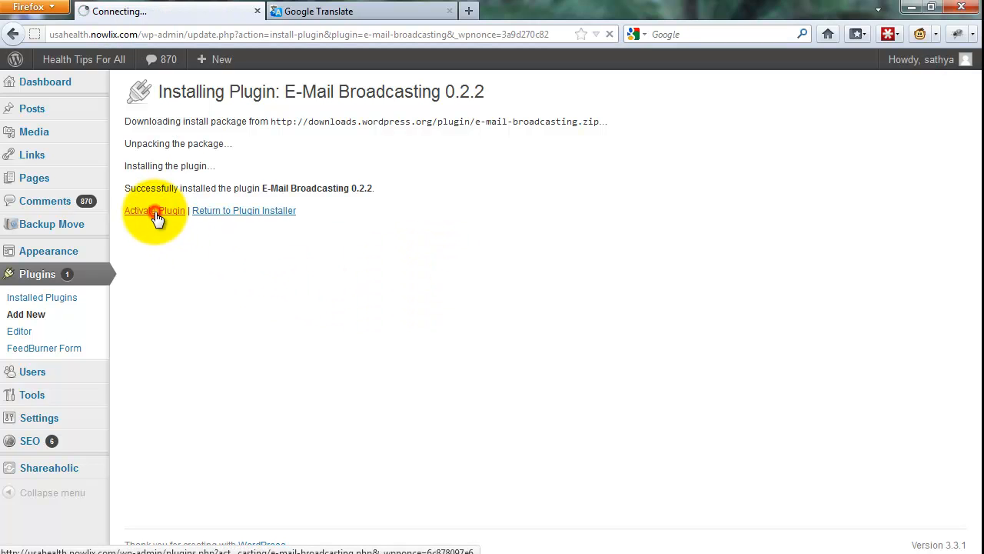
{"action": "mouse_move", "coordinate": [154, 210]}
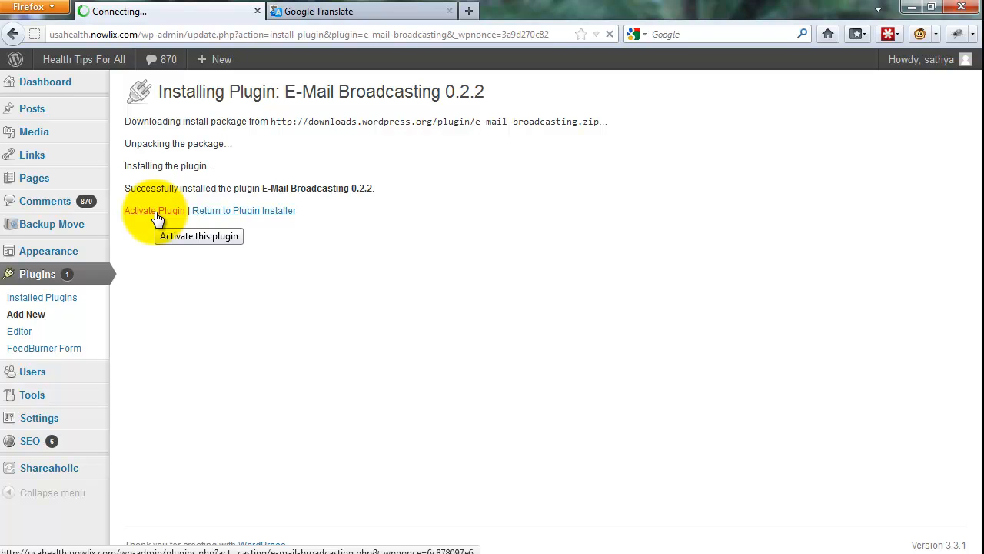
Step: With the plugin active, go to Tools > E-Mail Broadcasting
{"action": "left_click", "coordinate": [154, 210]}
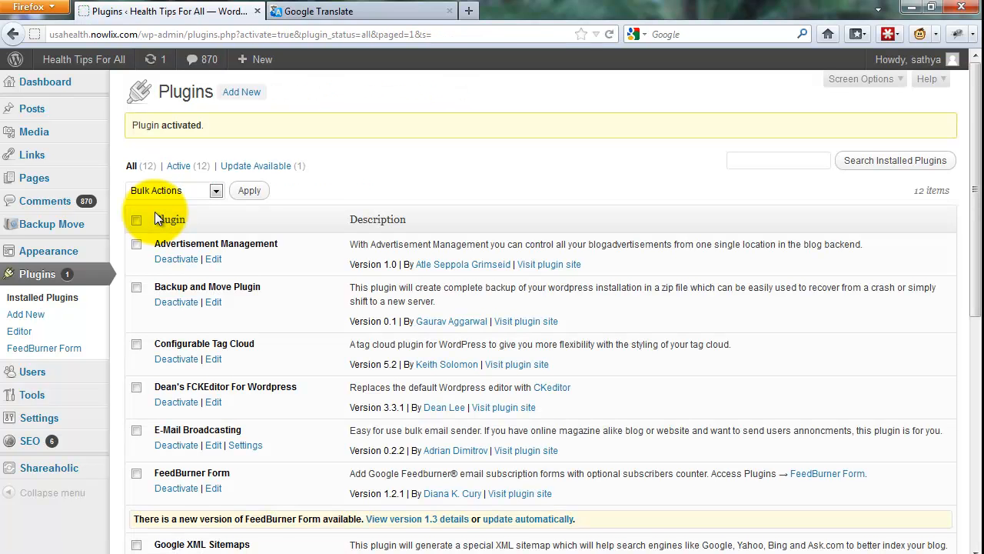
{"action": "mouse_move", "coordinate": [189, 223]}
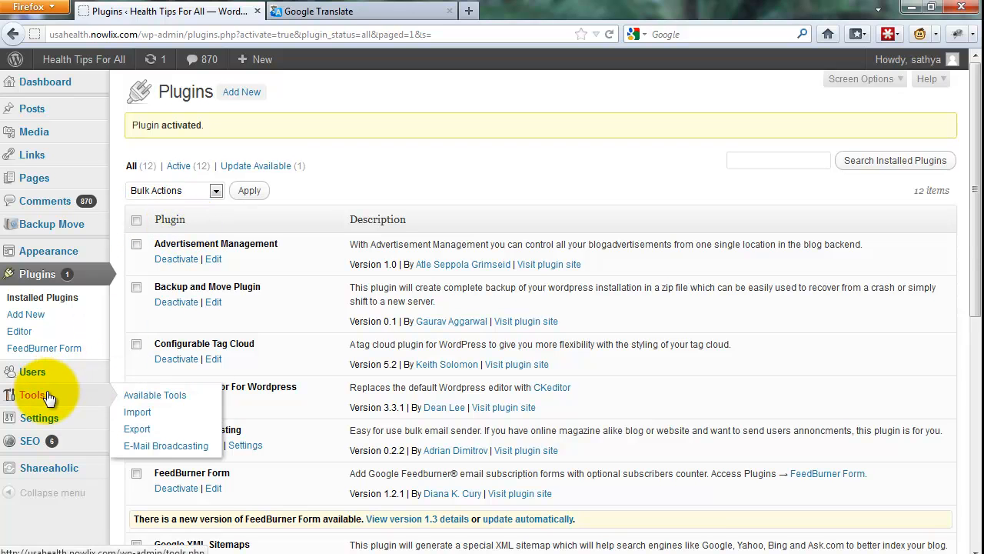
{"action": "mouse_move", "coordinate": [98, 405]}
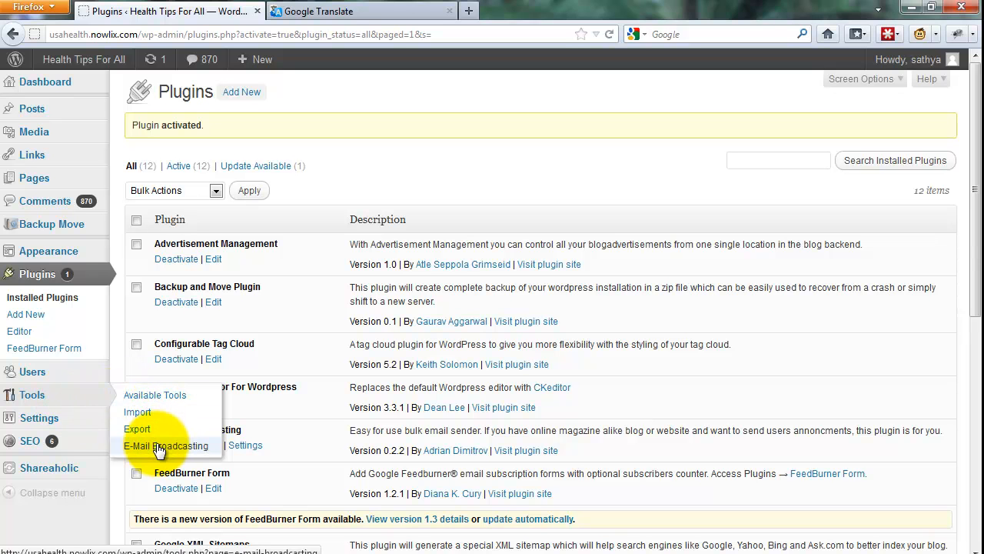
{"action": "left_click", "coordinate": [165, 446]}
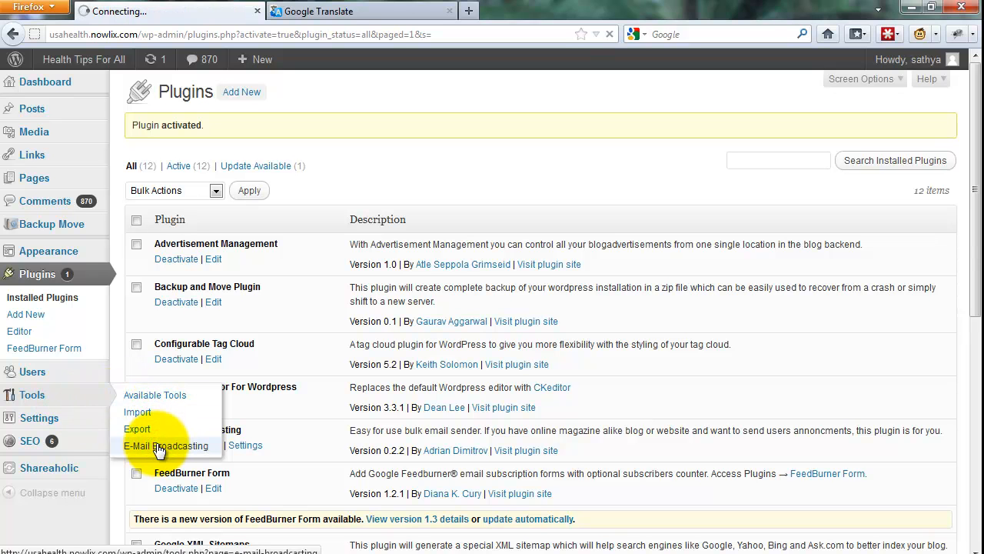
Step: Open the Publish tab and select the message title field
{"action": "left_click", "coordinate": [166, 446]}
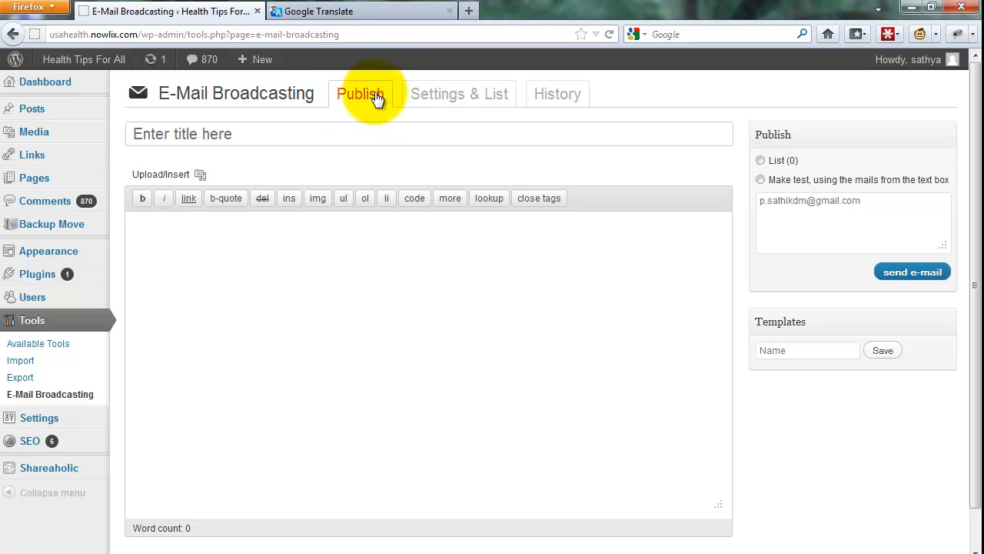
{"action": "mouse_move", "coordinate": [361, 120]}
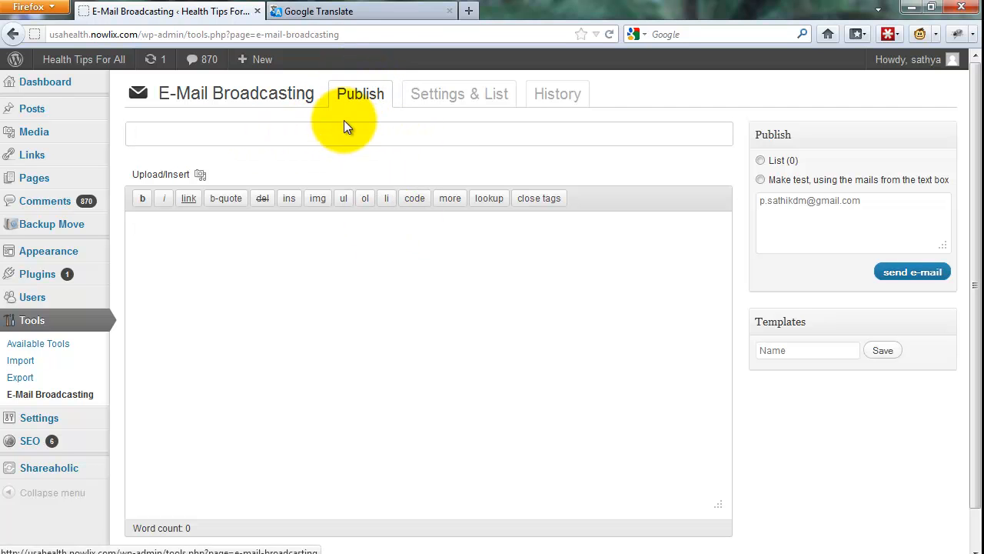
{"action": "mouse_move", "coordinate": [338, 75]}
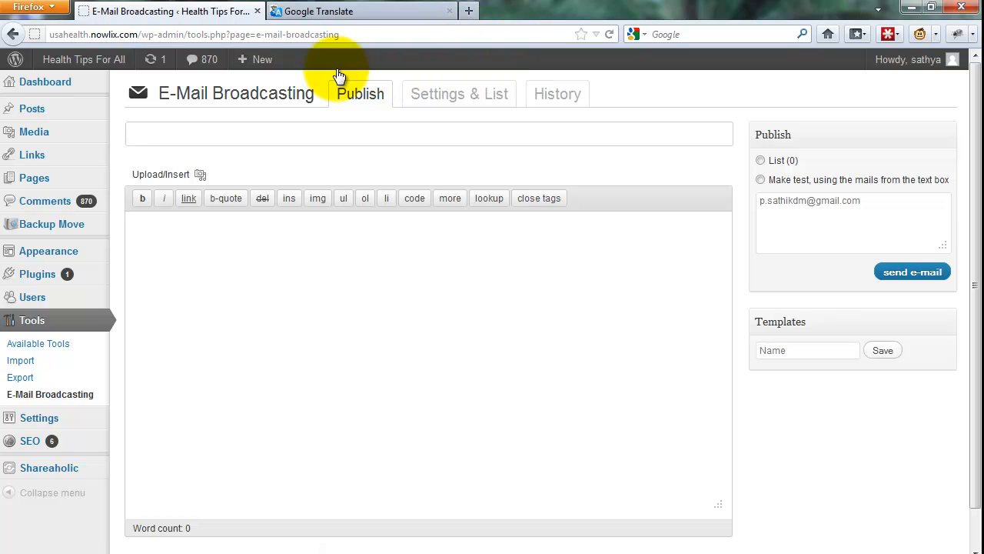
{"action": "left_click", "coordinate": [429, 133]}
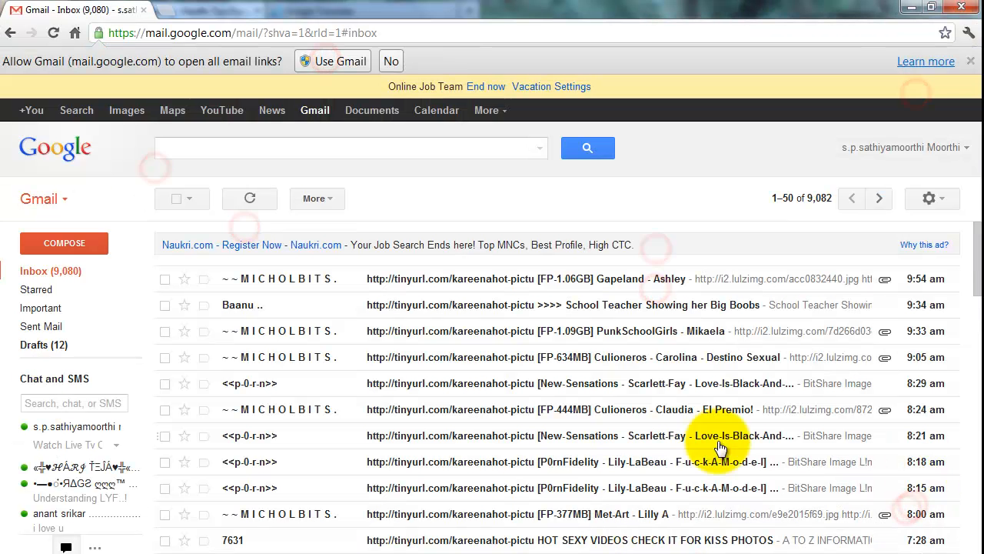
{"action": "mouse_move", "coordinate": [373, 231]}
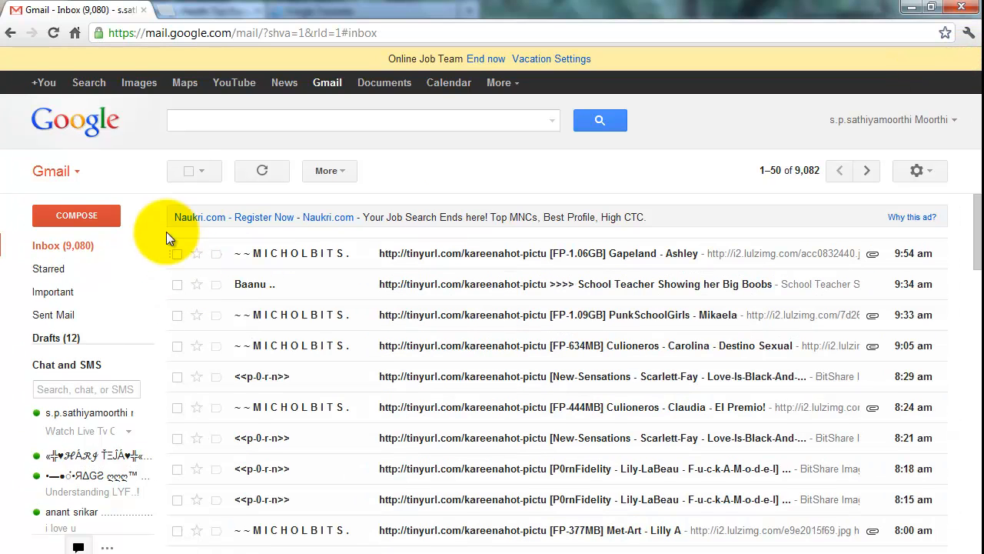
Step: Select all 9,082 conversations in the Gmail inbox
{"action": "left_click", "coordinate": [189, 170]}
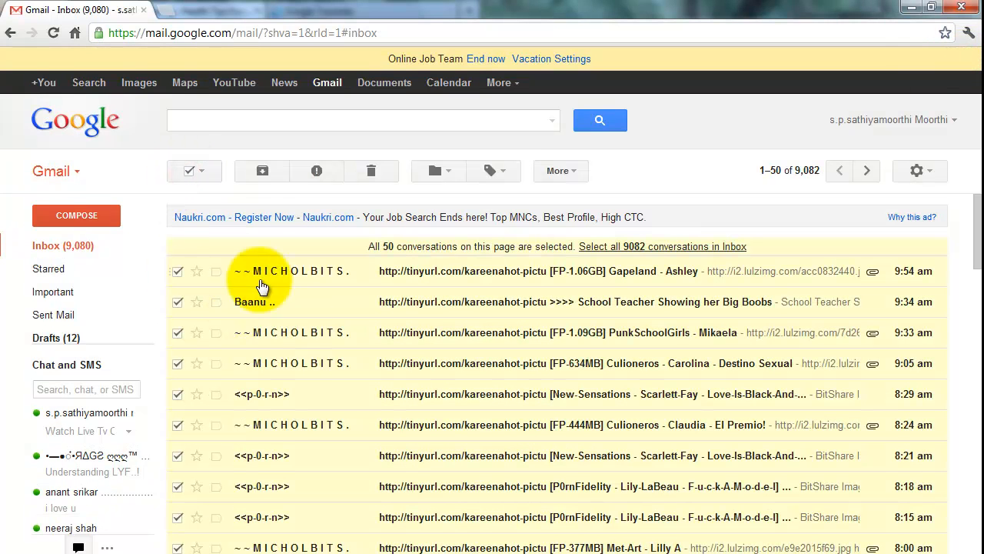
{"action": "scroll", "scroll_direction": "down", "scroll_amount": 3}
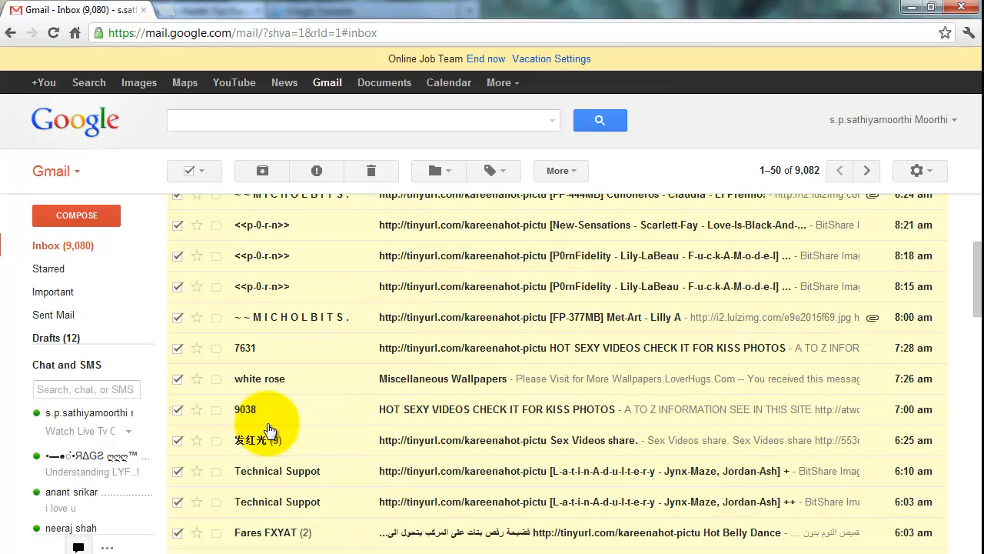
{"action": "scroll", "scroll_direction": "down", "scroll_amount": 3}
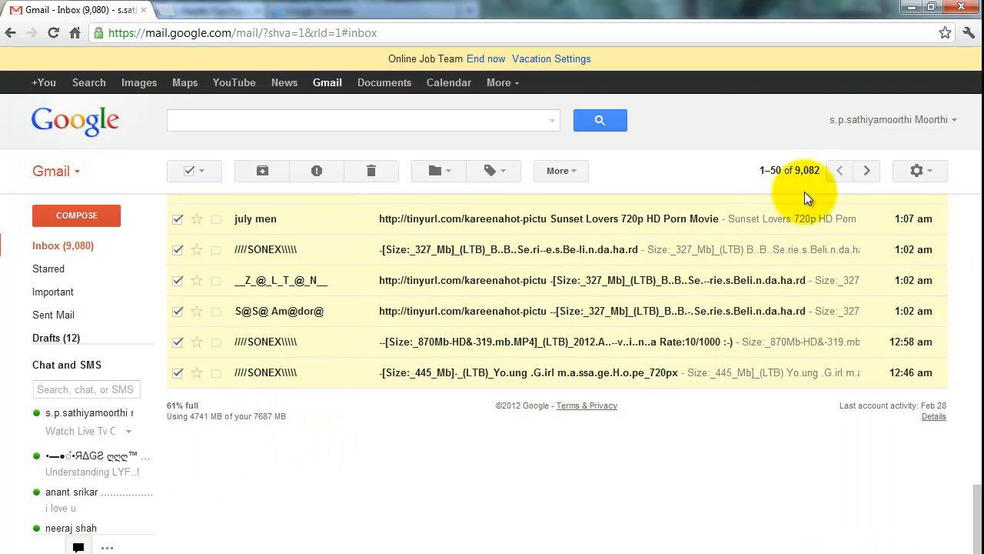
{"action": "left_click", "coordinate": [790, 170]}
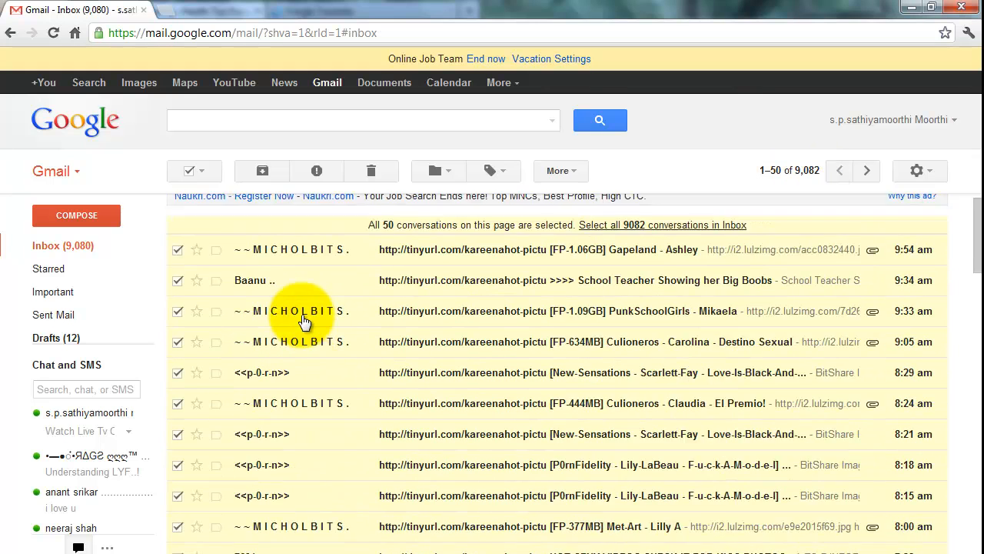
{"action": "left_click", "coordinate": [662, 224]}
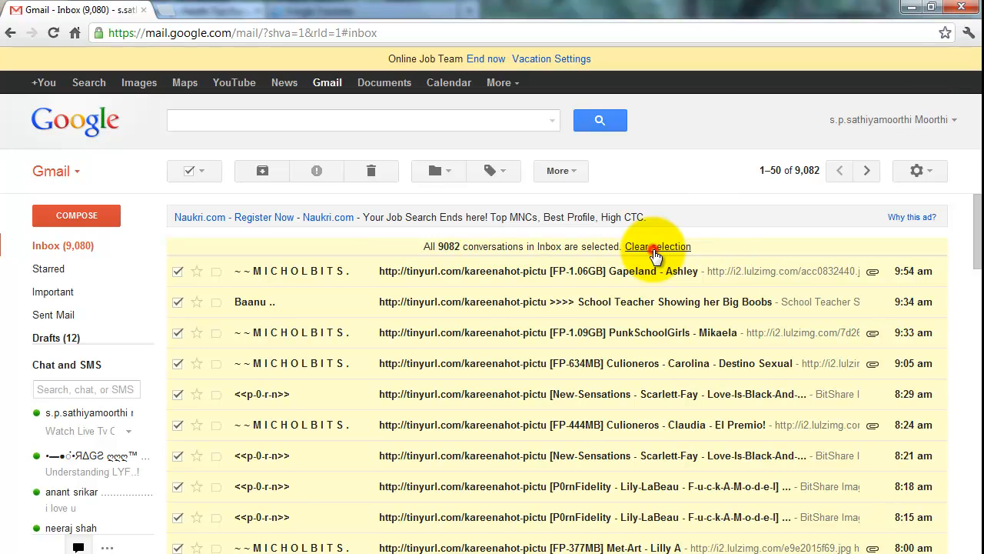
{"action": "mouse_move", "coordinate": [371, 170]}
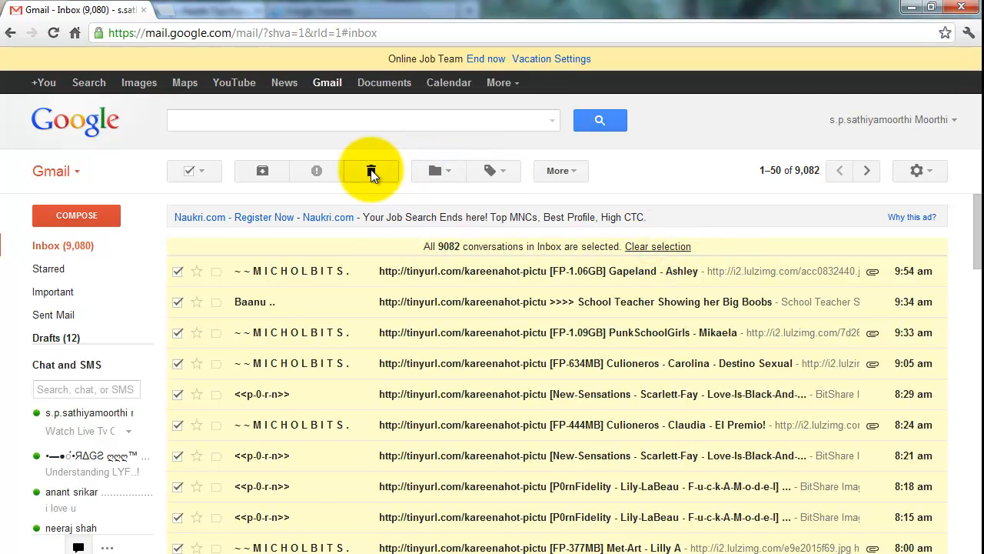
{"action": "left_click", "coordinate": [372, 170]}
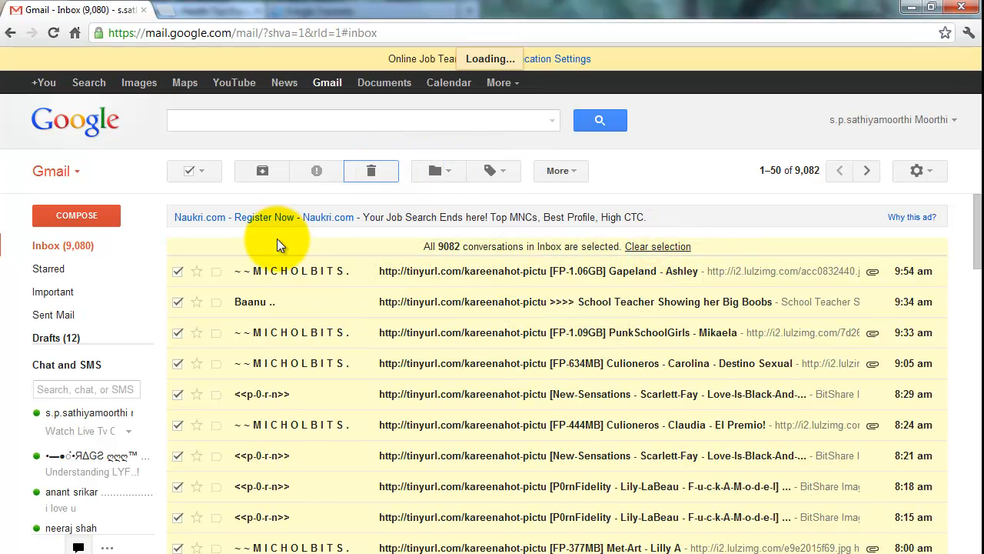
{"action": "mouse_move", "coordinate": [867, 140]}
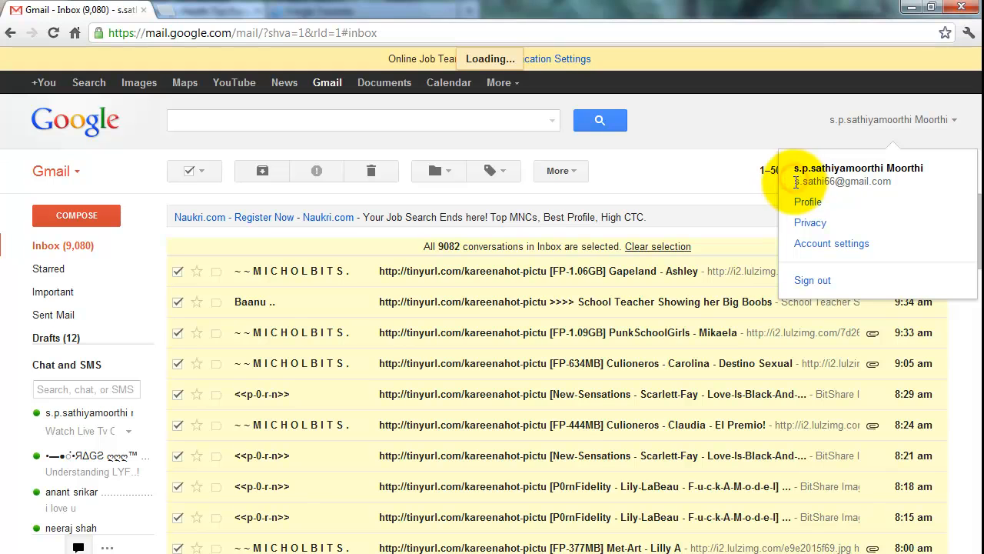
{"action": "mouse_move", "coordinate": [846, 169]}
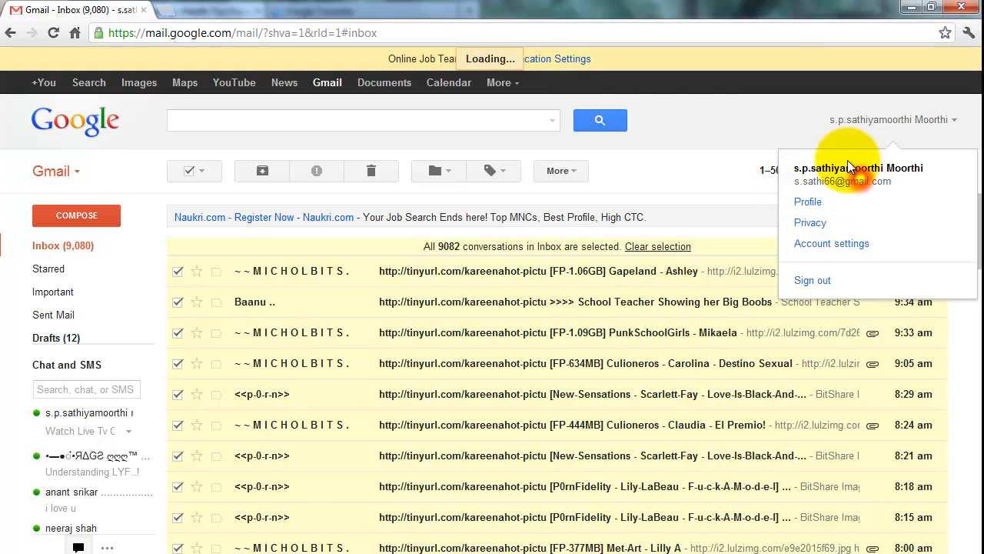
{"action": "mouse_move", "coordinate": [950, 123]}
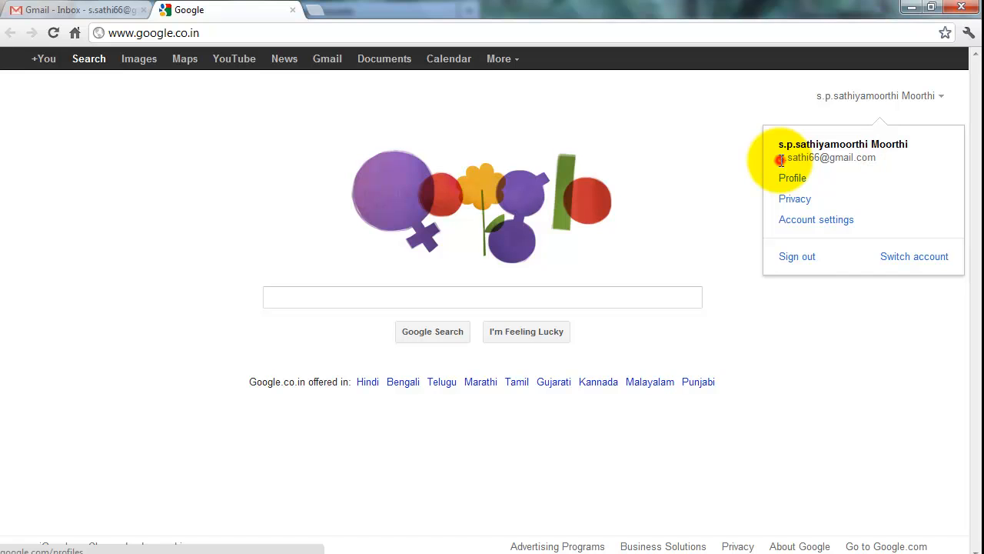
{"action": "mouse_move", "coordinate": [657, 146]}
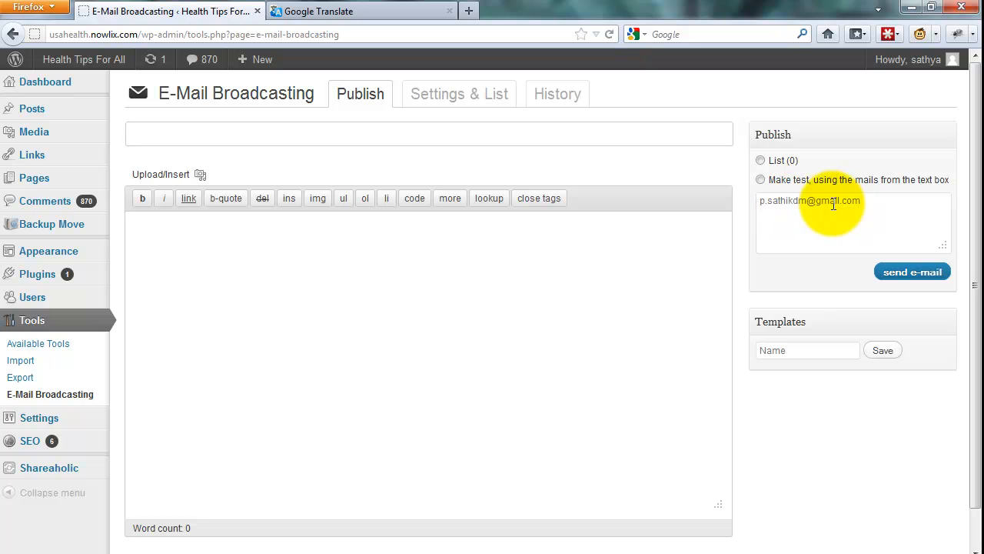
{"action": "mouse_move", "coordinate": [377, 319]}
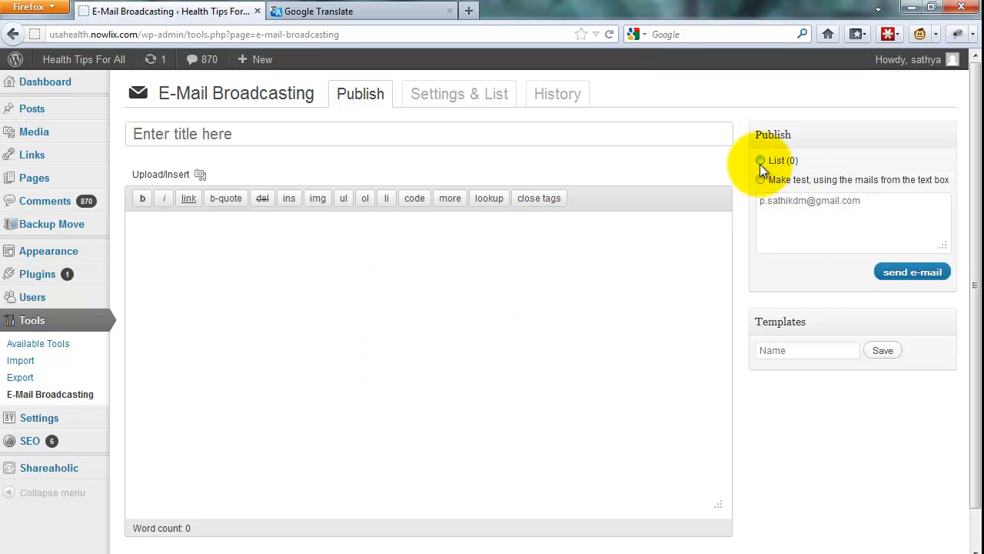
{"action": "left_click", "coordinate": [761, 180]}
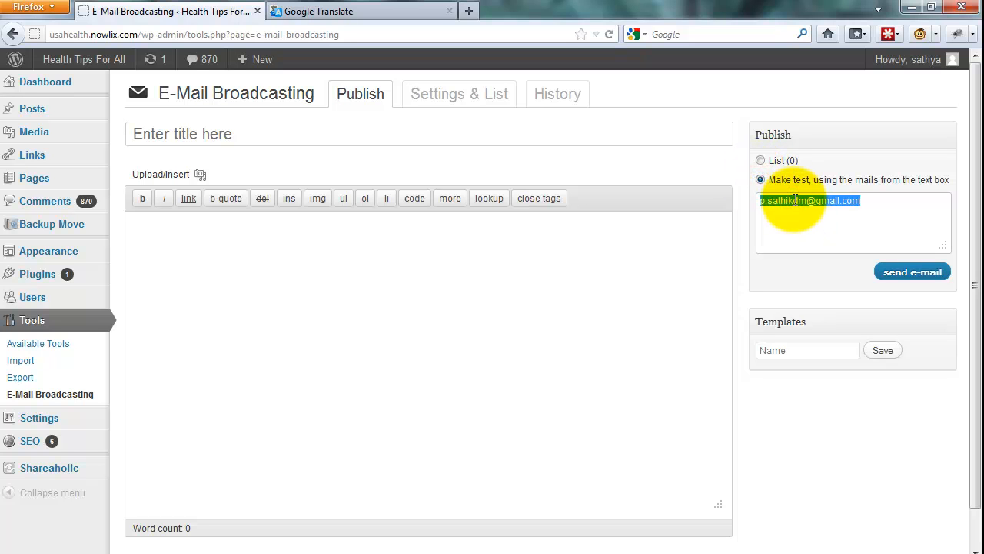
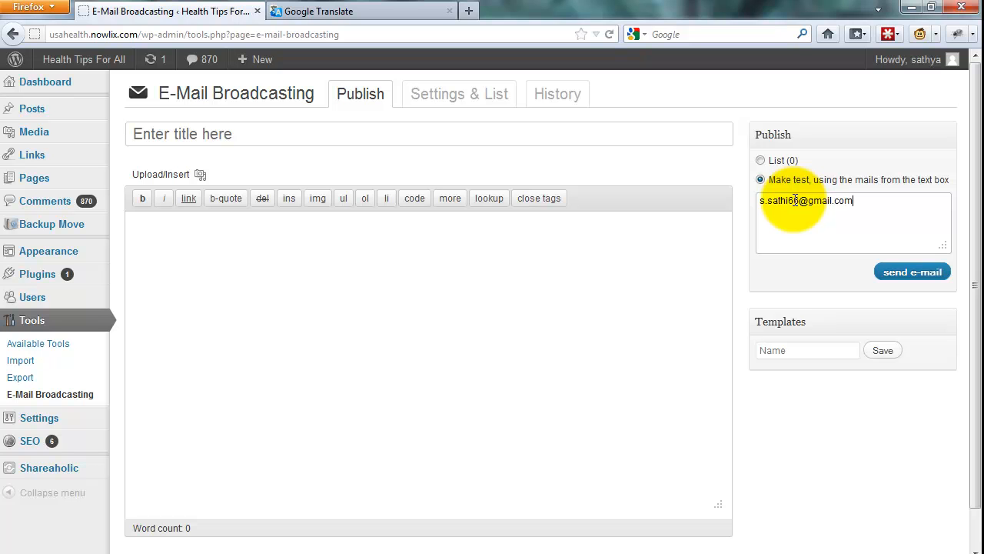
{"action": "mouse_move", "coordinate": [539, 351]}
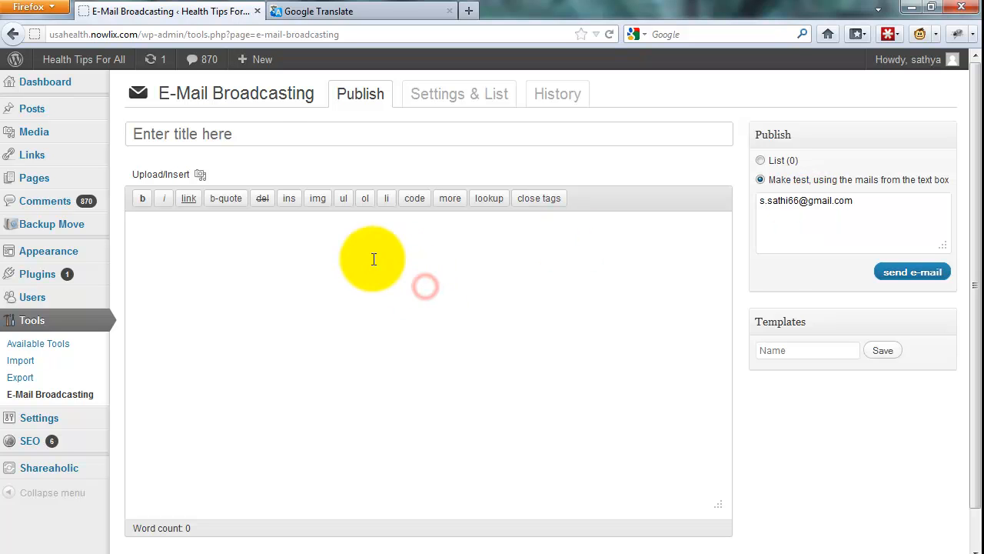
Step: Enter the title 'Hi friends' and body 'Check my updates today..'
{"action": "type", "text": "G"}
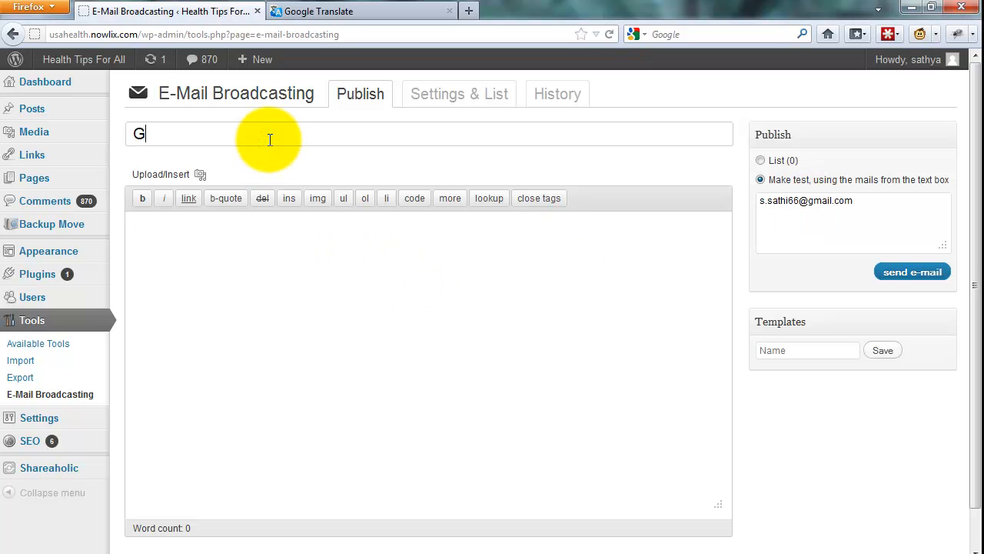
{"action": "type", "text": "Hi friends"}
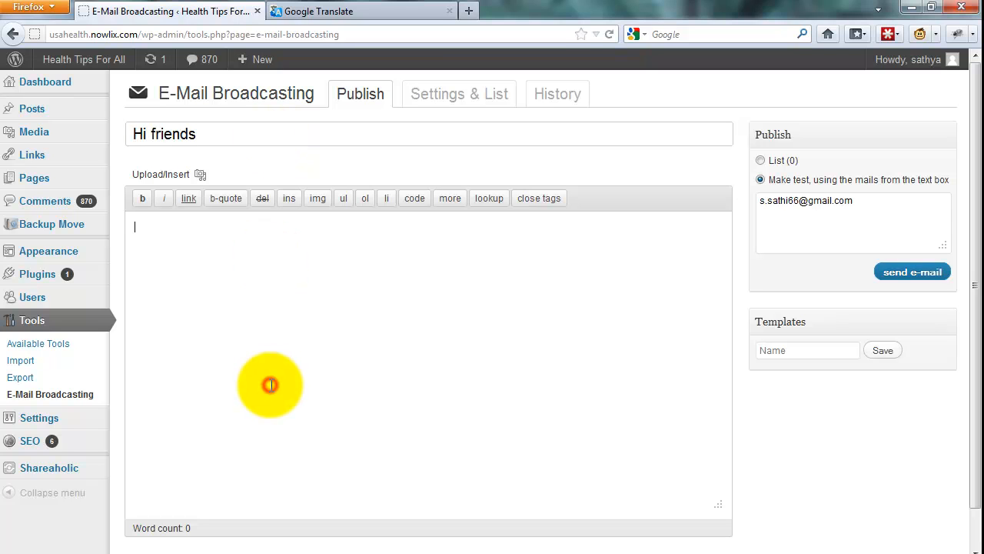
{"action": "type", "text": "Che"}
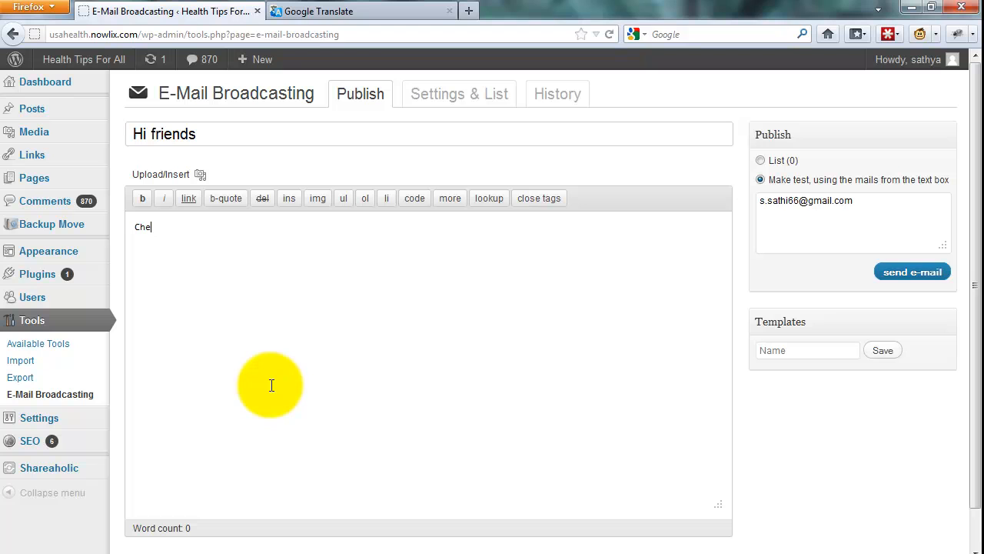
{"action": "type", "text": "ck my u"}
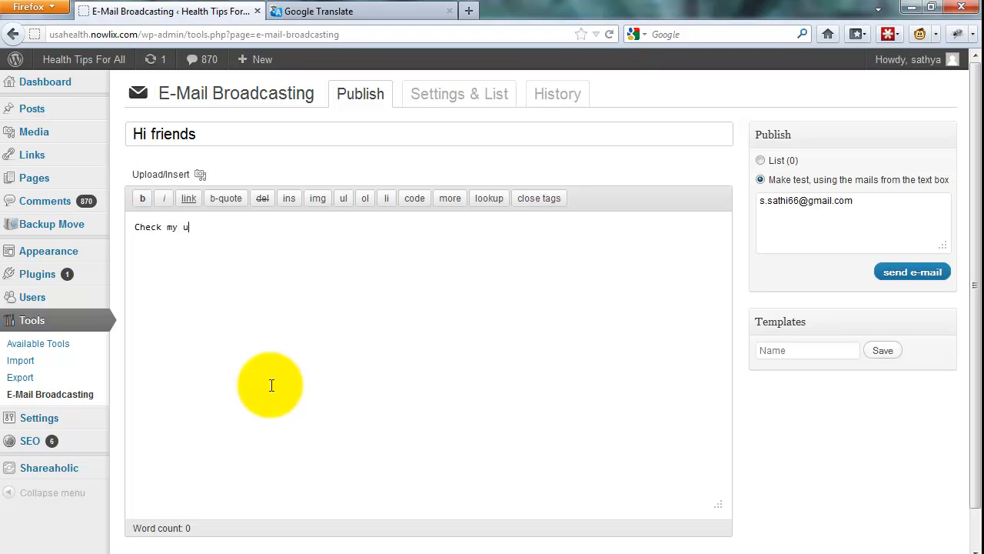
{"action": "type", "text": "pdates"}
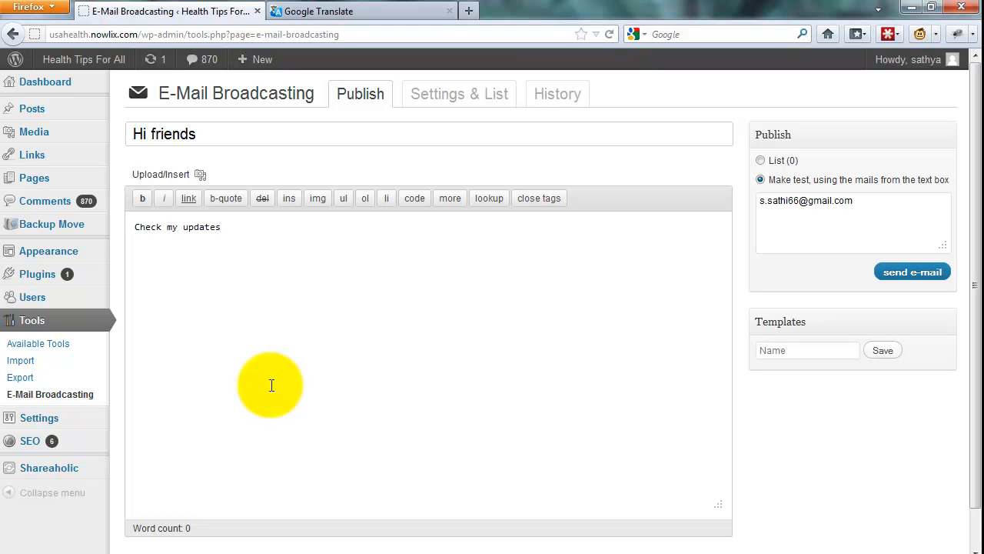
{"action": "type", "text": "toda"}
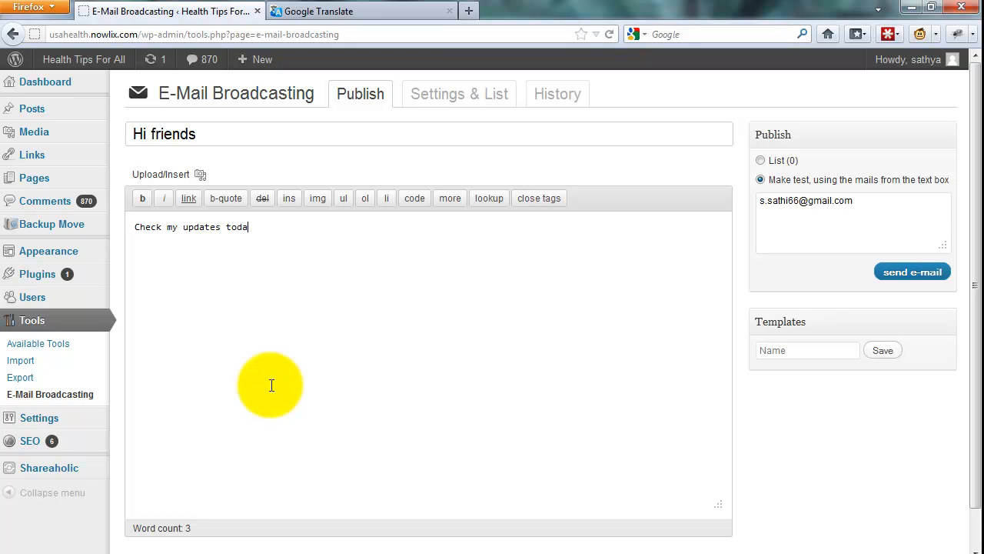
{"action": "type", "text": "y.."}
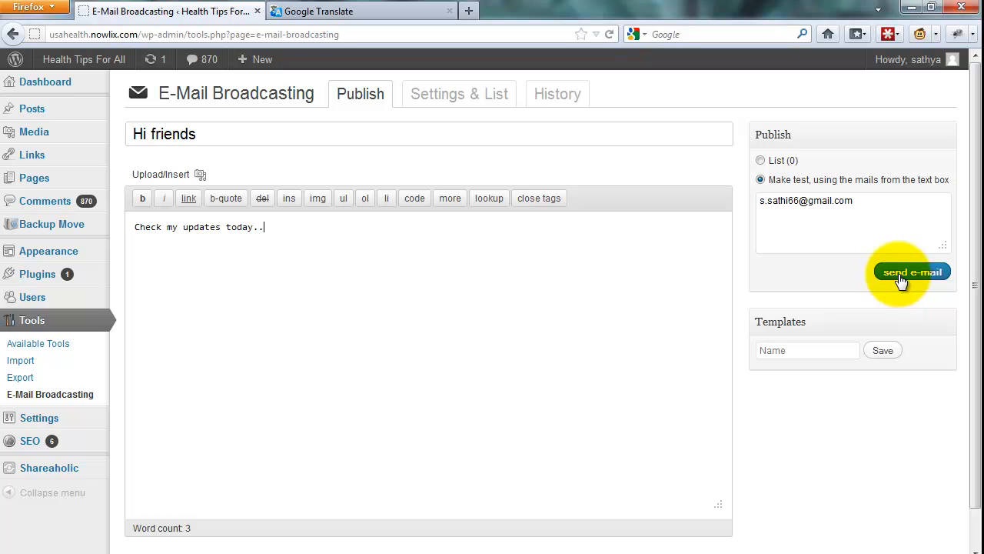
Step: Send the Hi friends test and confirm the 'Test sent to 1 email' notice
{"action": "left_click", "coordinate": [912, 271]}
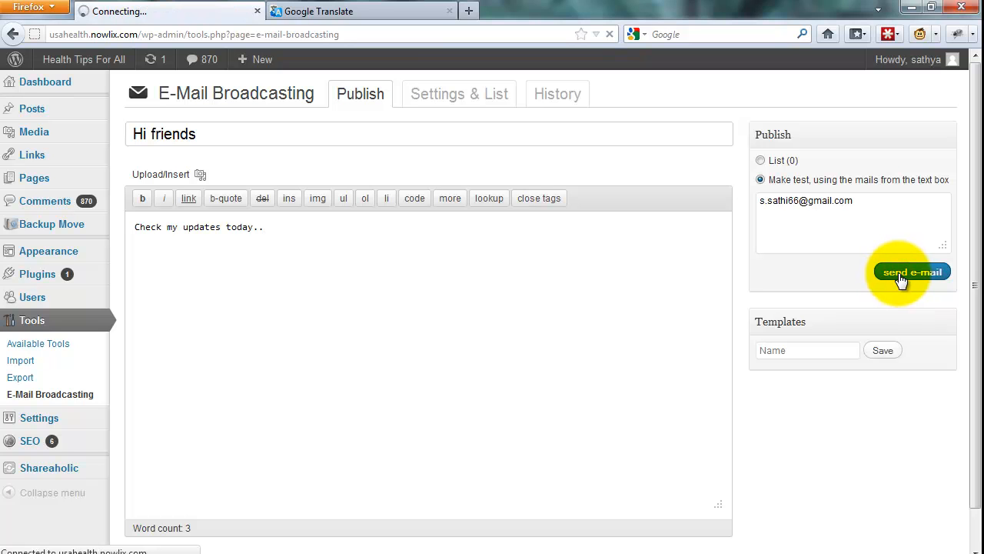
{"action": "left_click", "coordinate": [912, 271]}
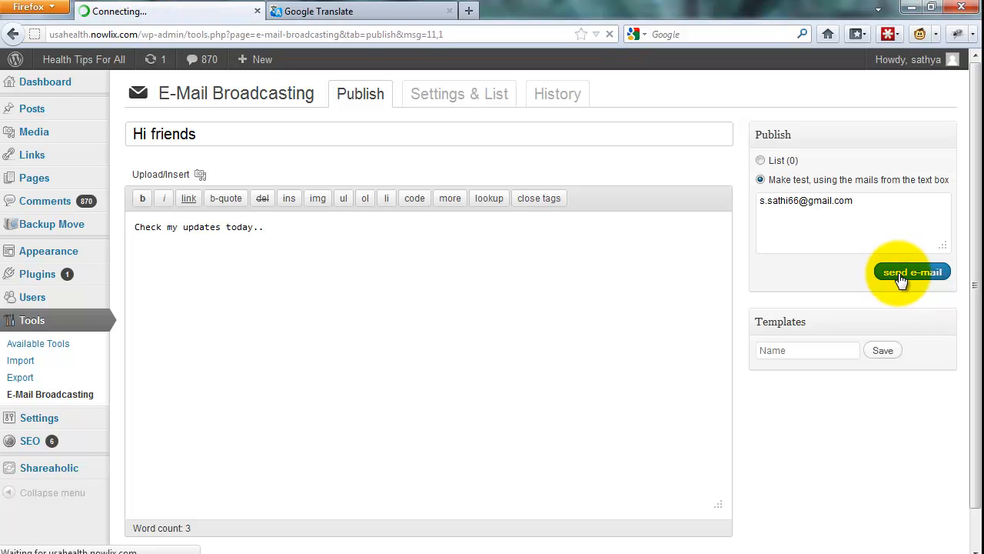
{"action": "left_click", "coordinate": [913, 271]}
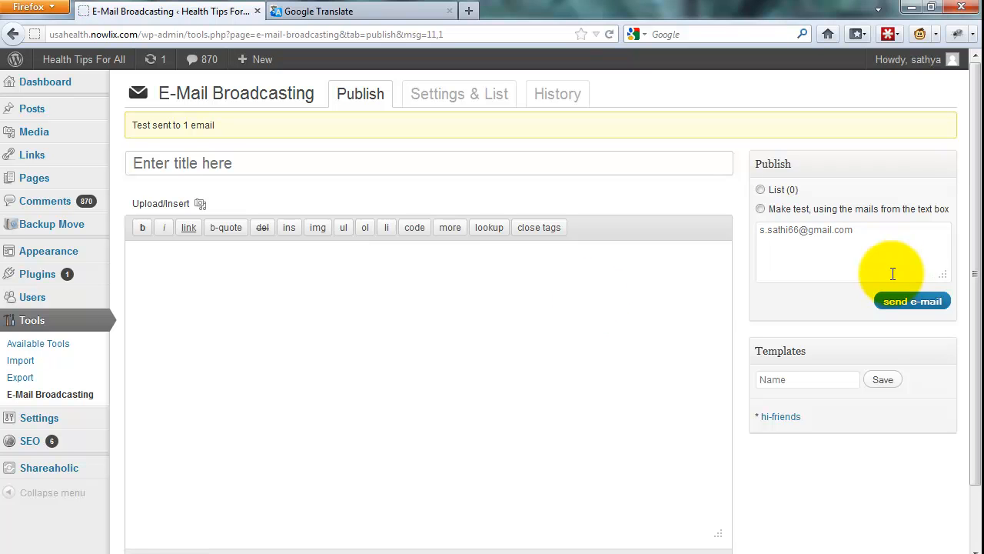
{"action": "mouse_move", "coordinate": [170, 126]}
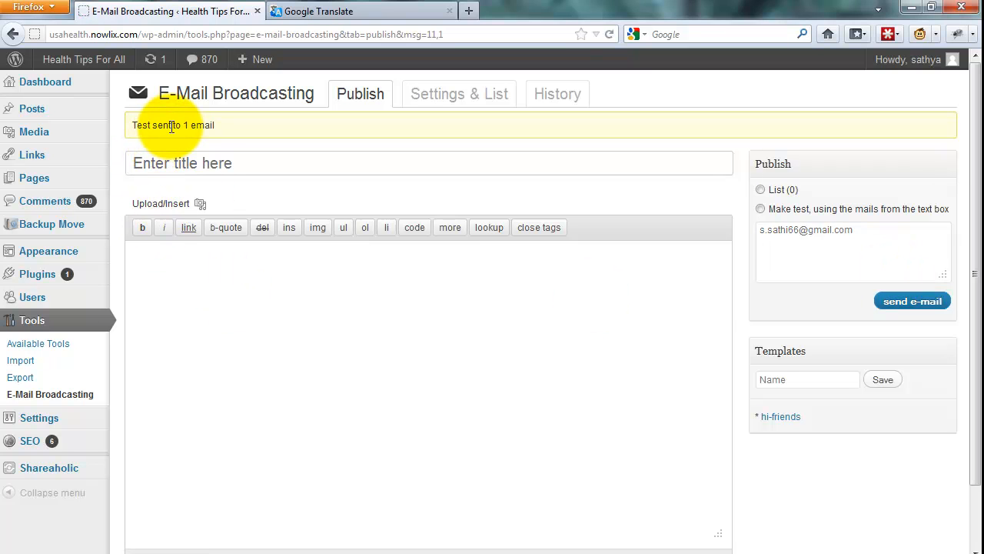
{"action": "triple_click", "coordinate": [172, 125]}
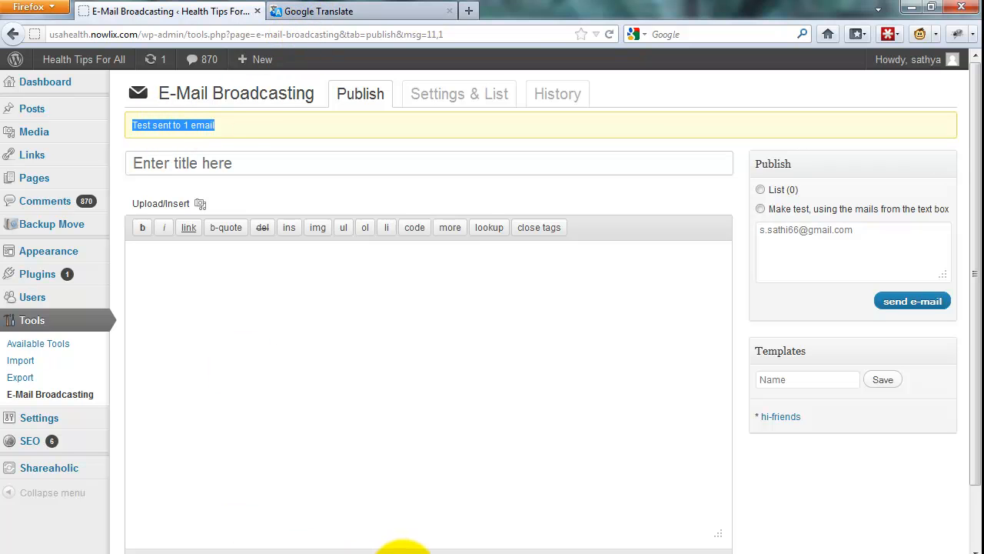
{"action": "left_click", "coordinate": [69, 11]}
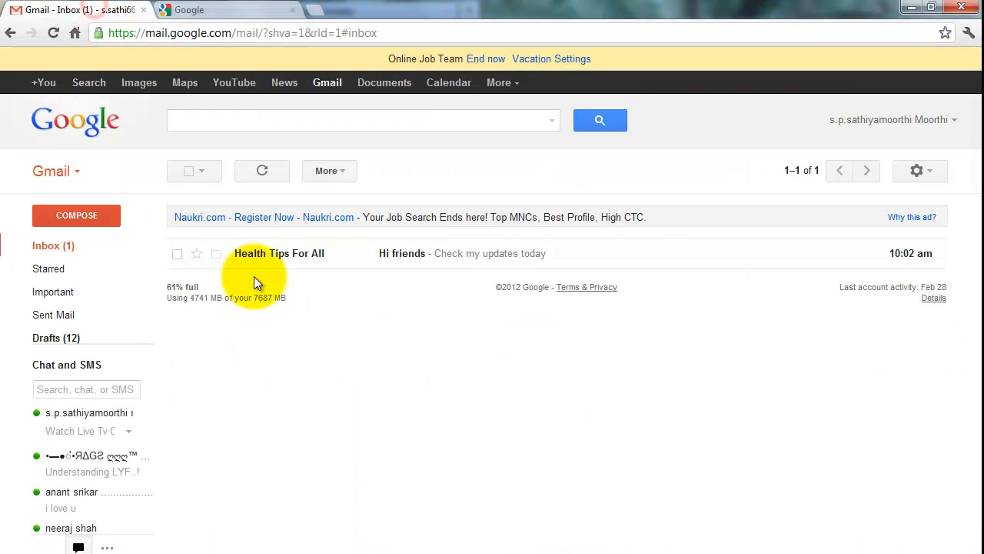
Step: Open the 'Hi friends' email from Health Tips For All in Gmail
{"action": "left_click", "coordinate": [278, 253]}
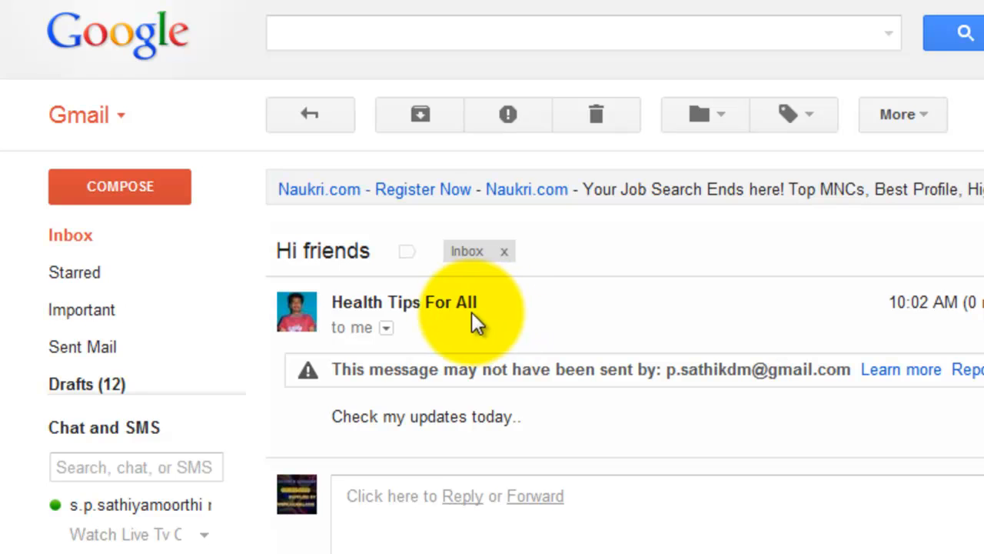
{"action": "mouse_move", "coordinate": [400, 388]}
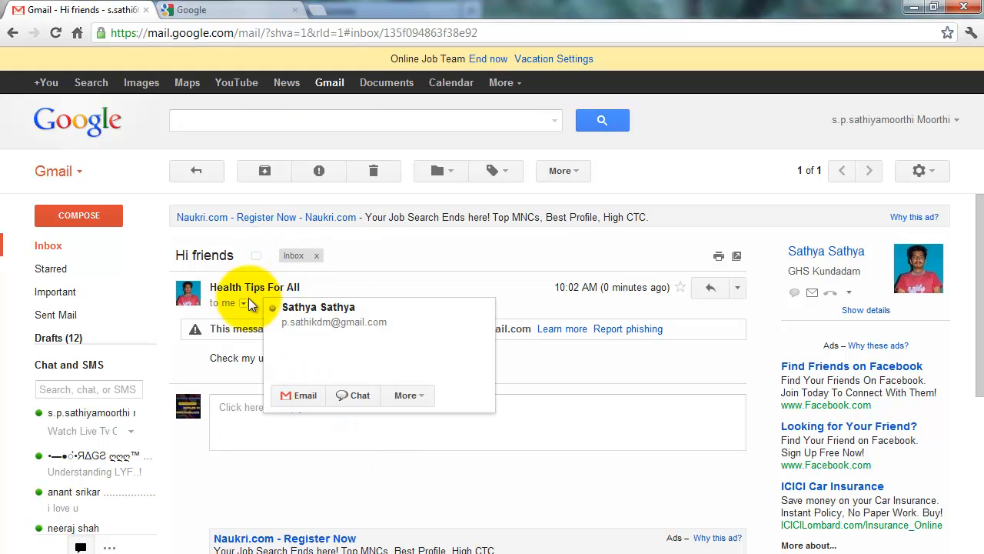
{"action": "mouse_move", "coordinate": [204, 394]}
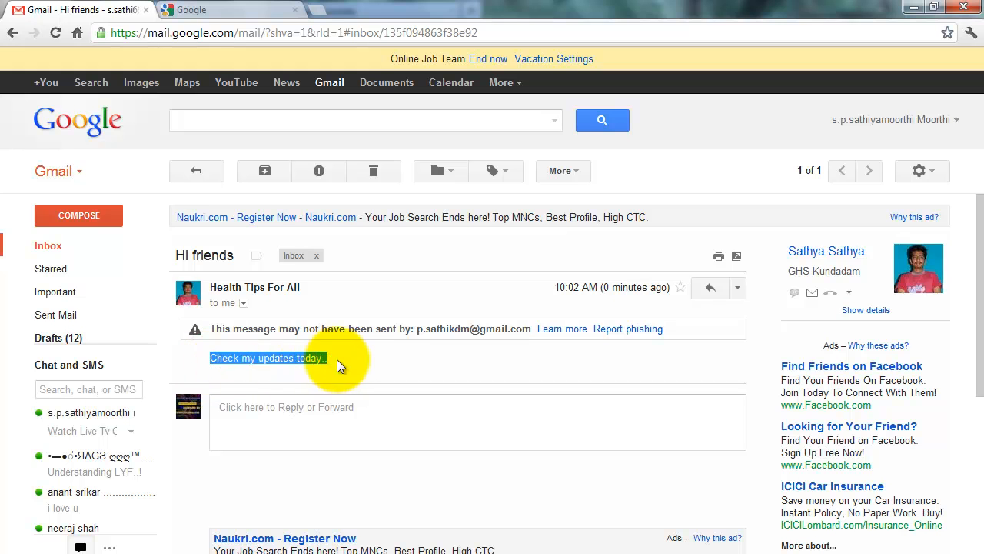
{"action": "mouse_move", "coordinate": [269, 328]}
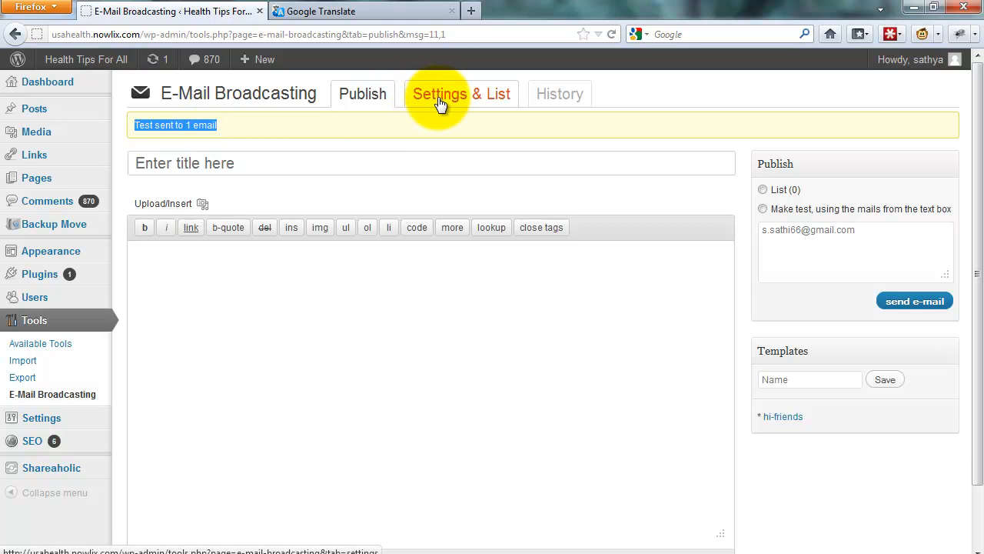
{"action": "left_click", "coordinate": [462, 94]}
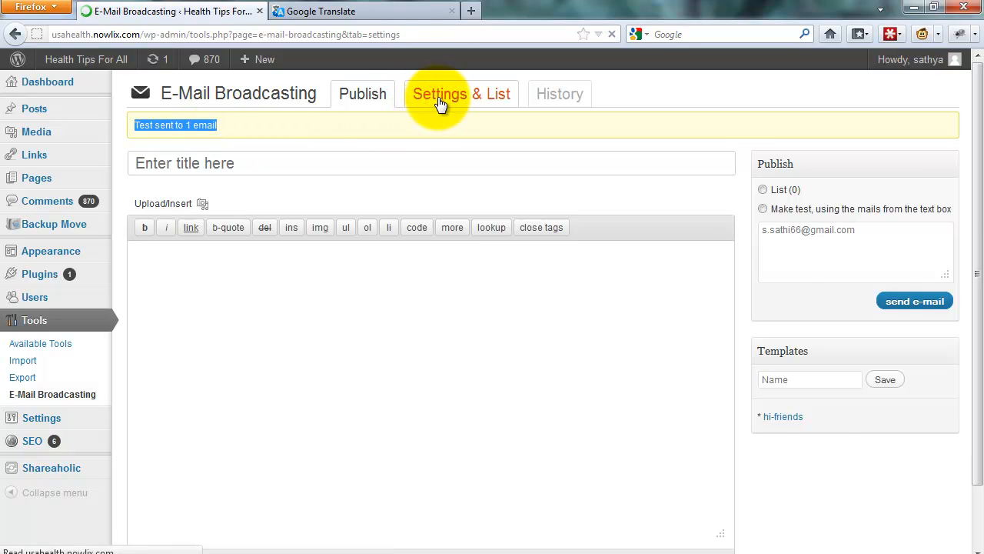
{"action": "left_click", "coordinate": [461, 93]}
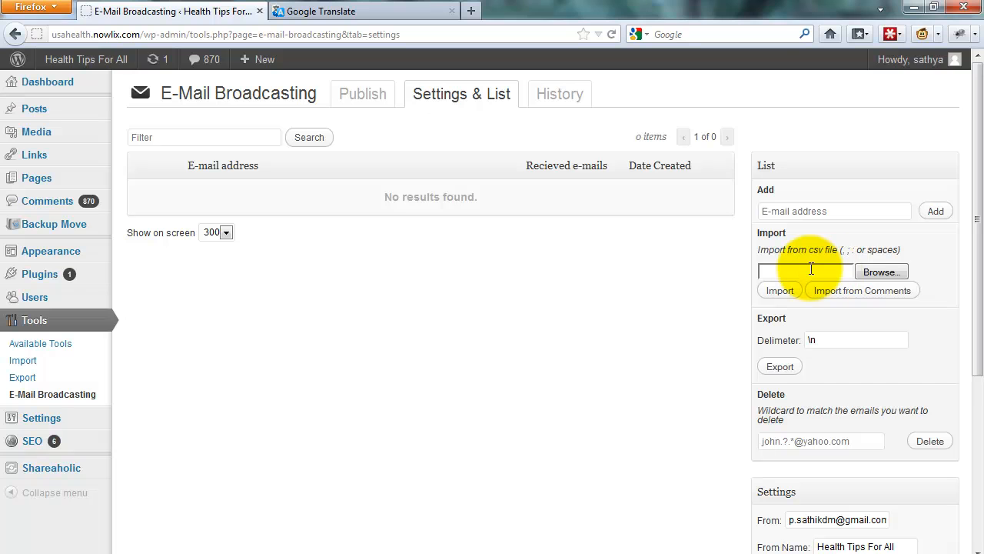
{"action": "mouse_move", "coordinate": [781, 291]}
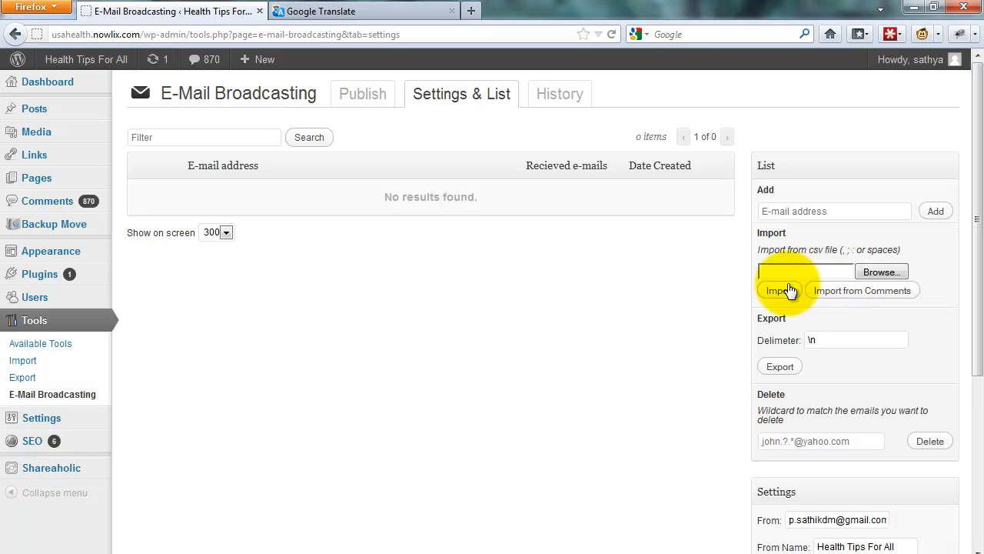
{"action": "mouse_move", "coordinate": [863, 296]}
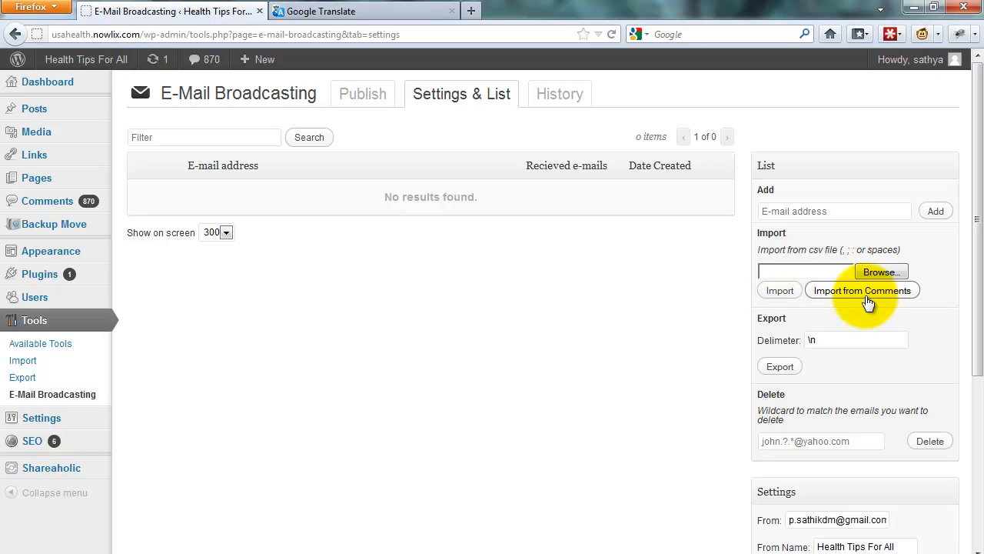
{"action": "mouse_move", "coordinate": [205, 60]}
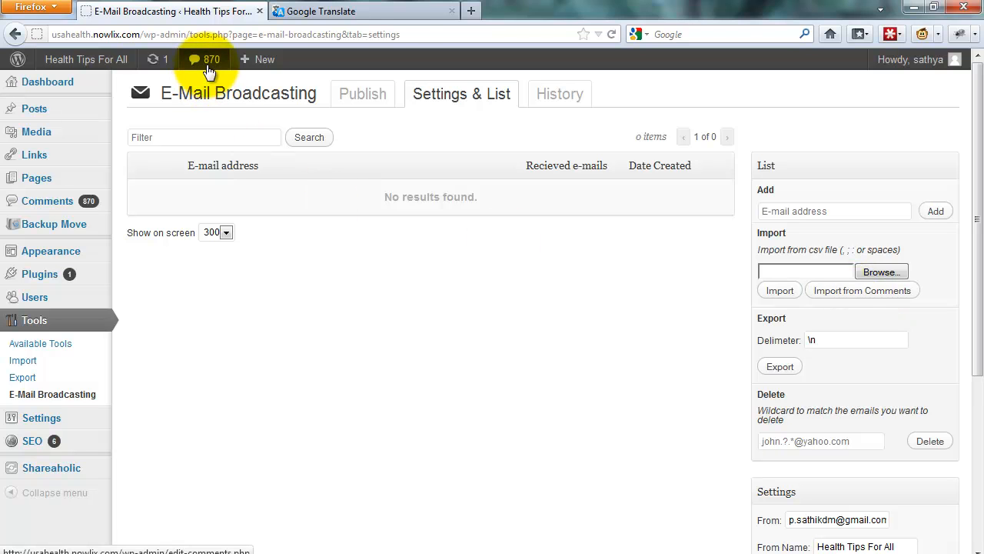
Step: Review commenters' email addresses on the Comments page opened in a new tab
{"action": "left_click", "coordinate": [196, 59]}
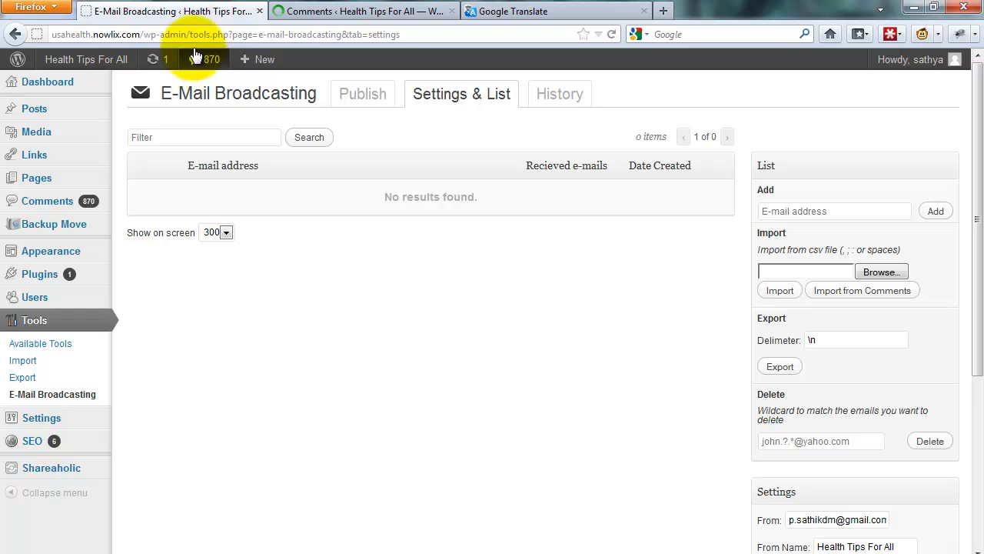
{"action": "mouse_move", "coordinate": [47, 205]}
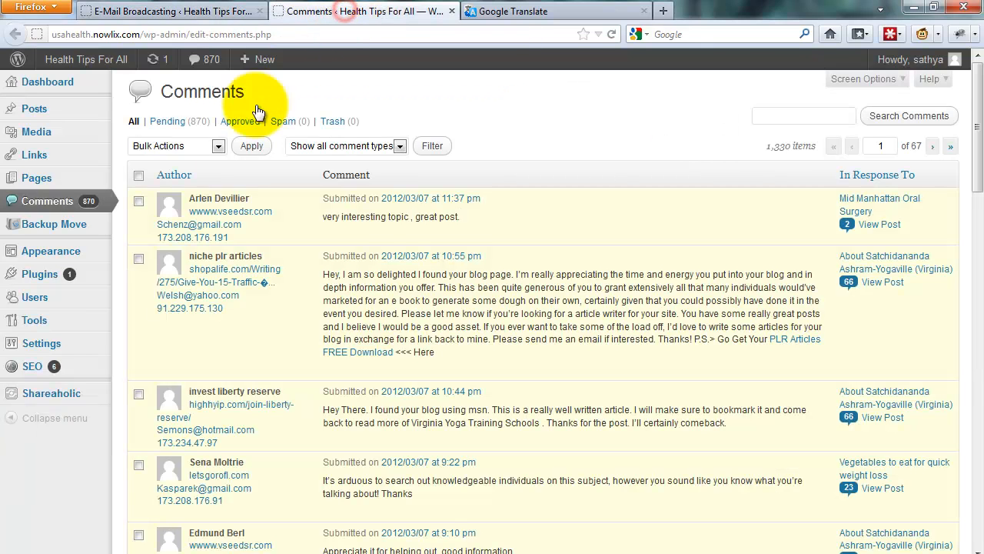
{"action": "mouse_move", "coordinate": [258, 235]}
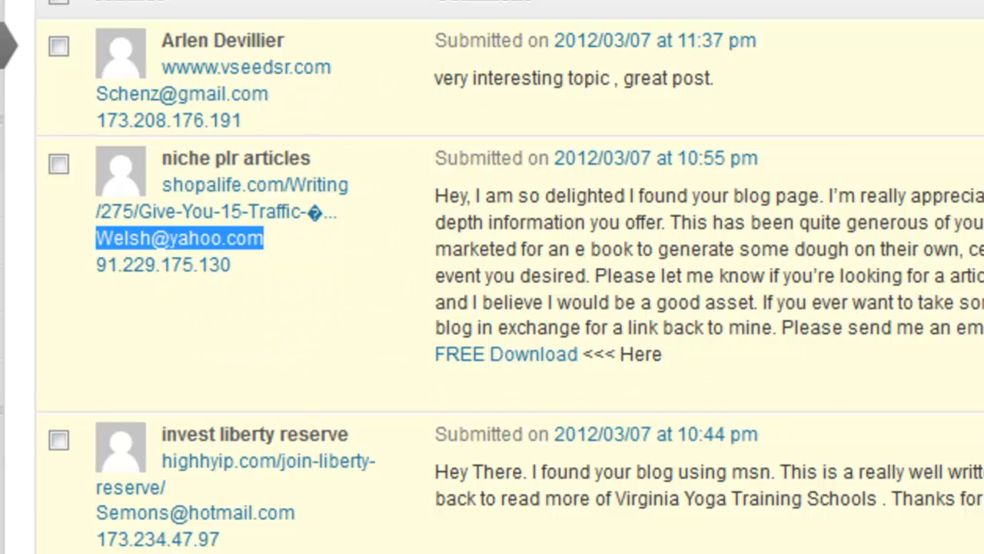
{"action": "mouse_move", "coordinate": [269, 254]}
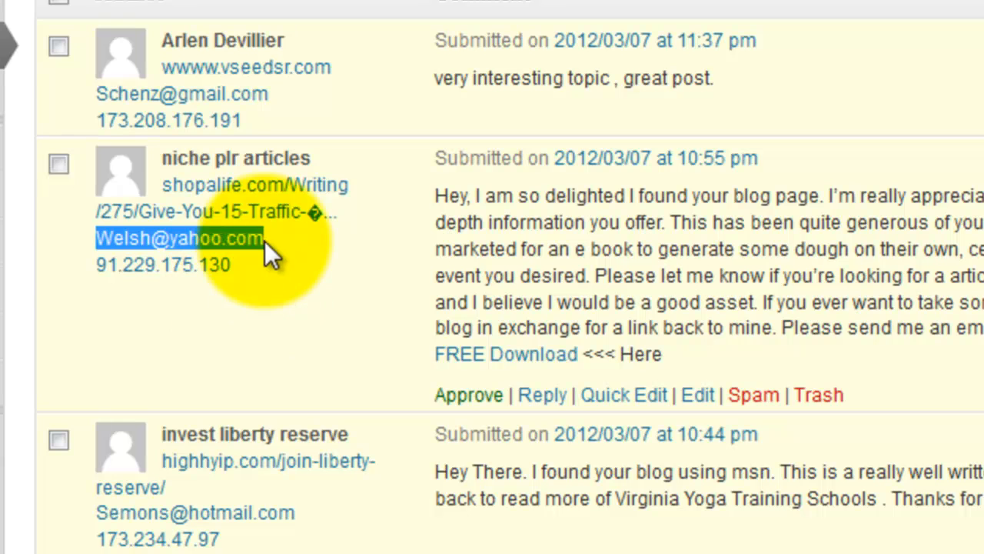
{"action": "mouse_move", "coordinate": [315, 523]}
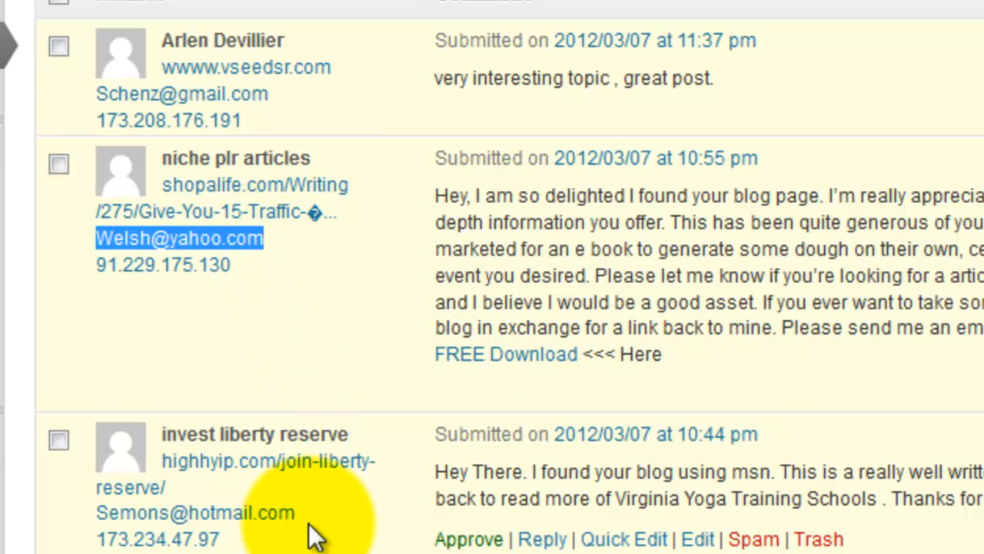
{"action": "double_click", "coordinate": [193, 512]}
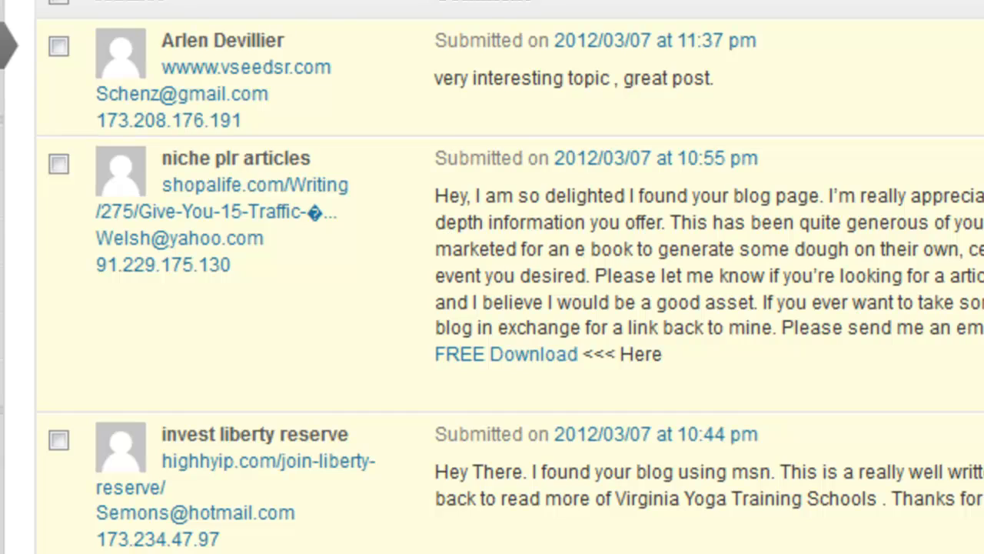
{"action": "scroll", "scroll_direction": "down", "scroll_amount": 3}
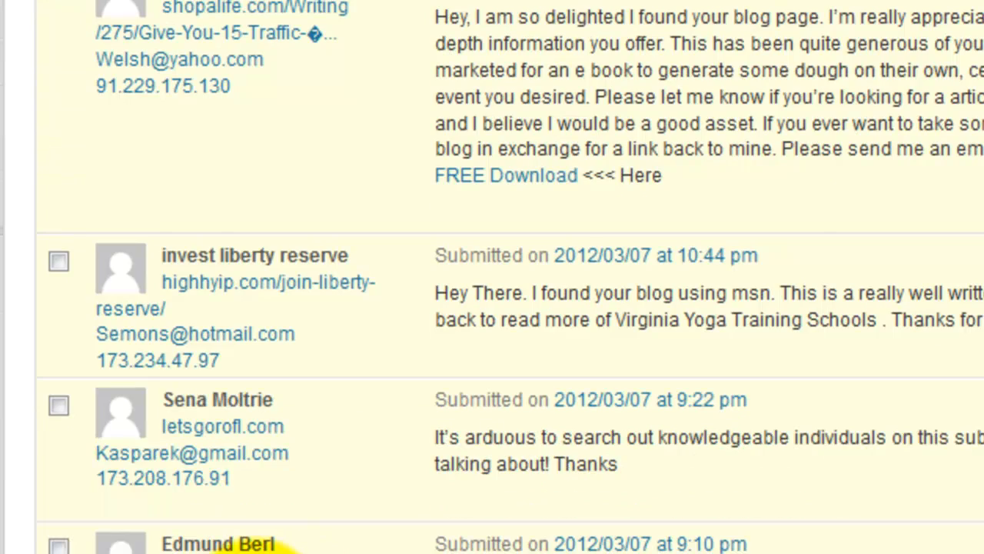
{"action": "scroll", "scroll_direction": "up", "scroll_amount": 3}
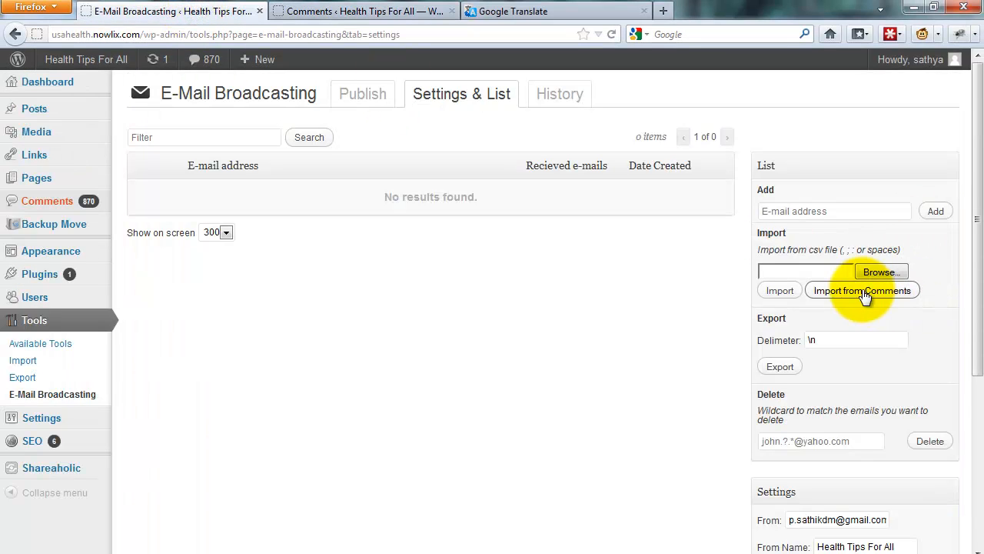
Step: Import every commenter's email address, 1283 in total, and scroll through the resulting list
{"action": "left_click", "coordinate": [862, 290]}
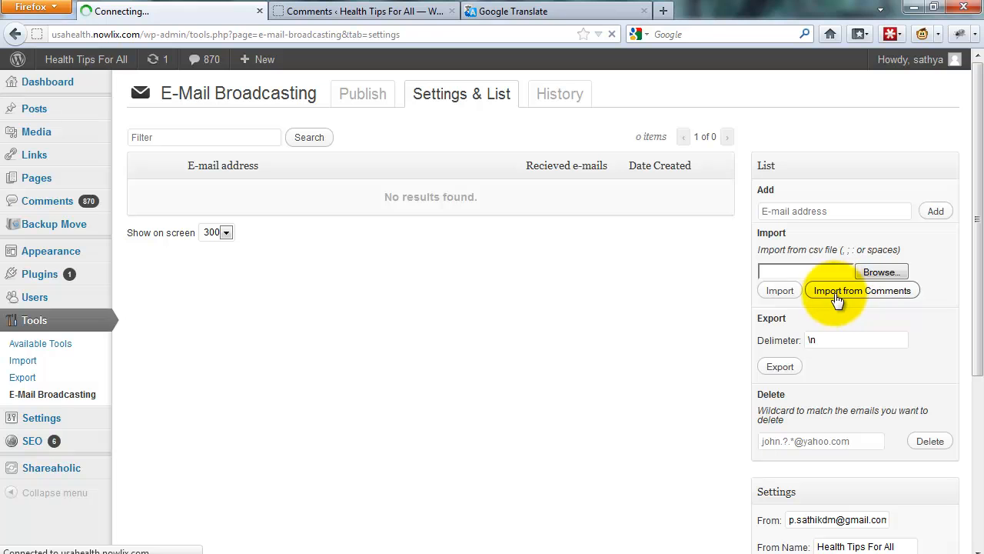
{"action": "left_click", "coordinate": [863, 290]}
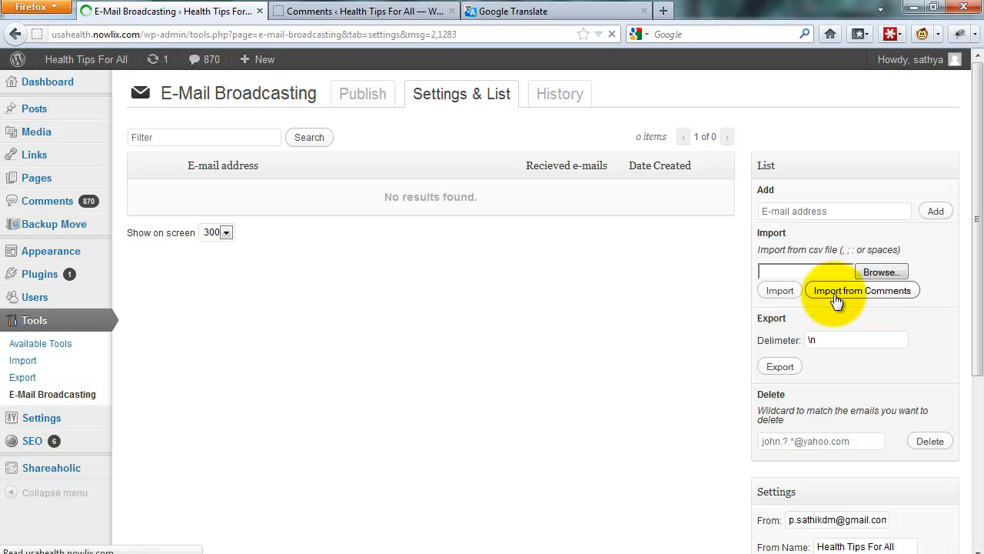
{"action": "left_click", "coordinate": [862, 290]}
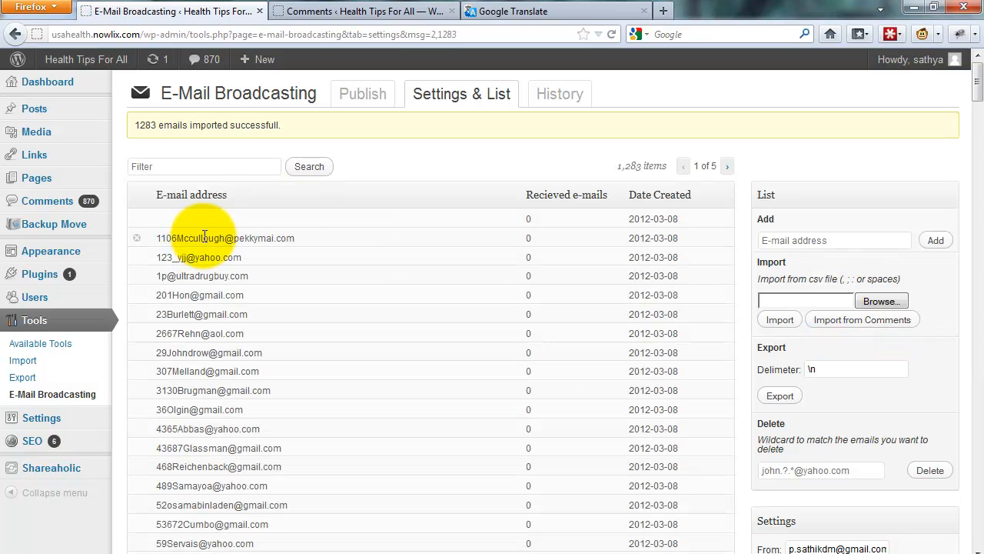
{"action": "scroll", "scroll_direction": "down", "scroll_amount": 3}
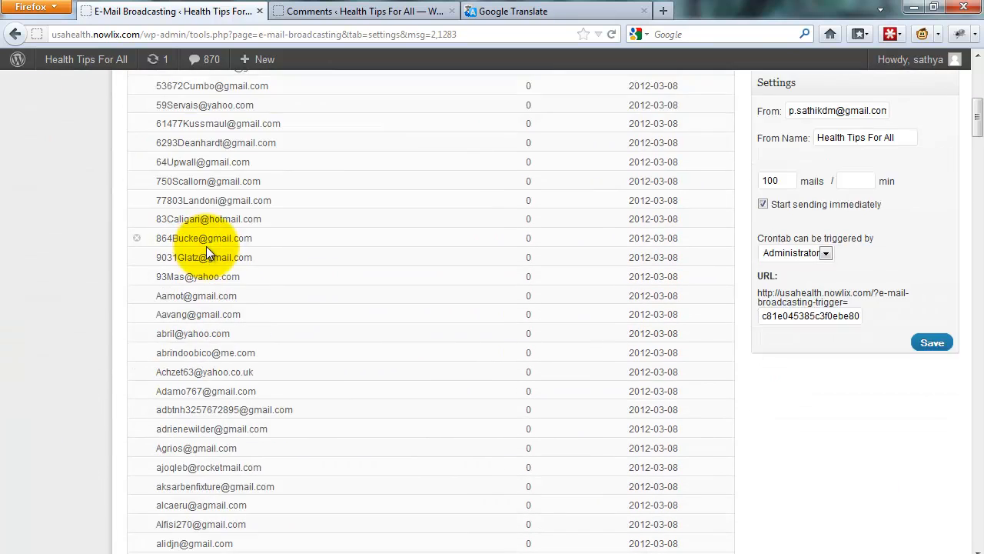
{"action": "scroll", "scroll_direction": "up", "scroll_amount": 3}
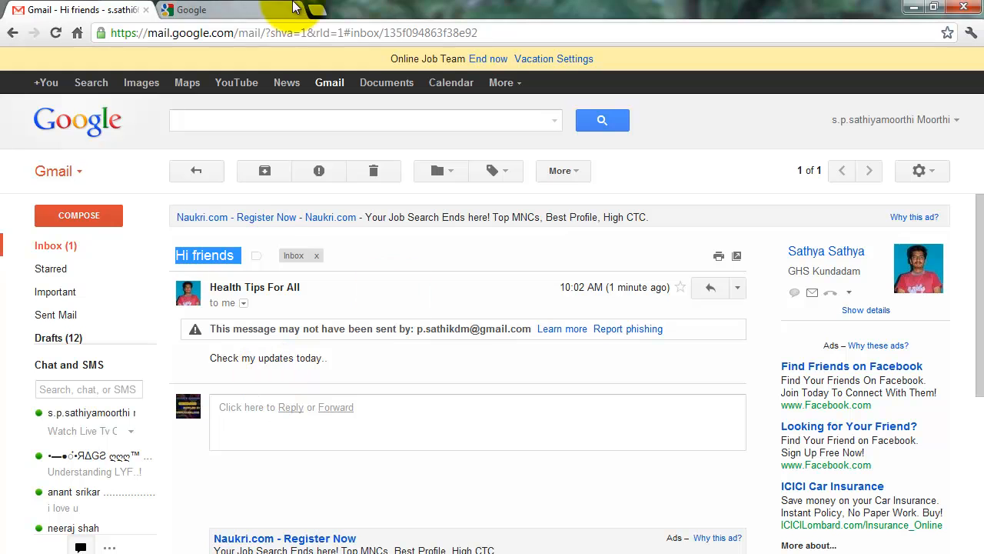
Step: Expand the 'to me' details of the Hi friends message and select the recipient address
{"action": "left_click", "coordinate": [243, 302]}
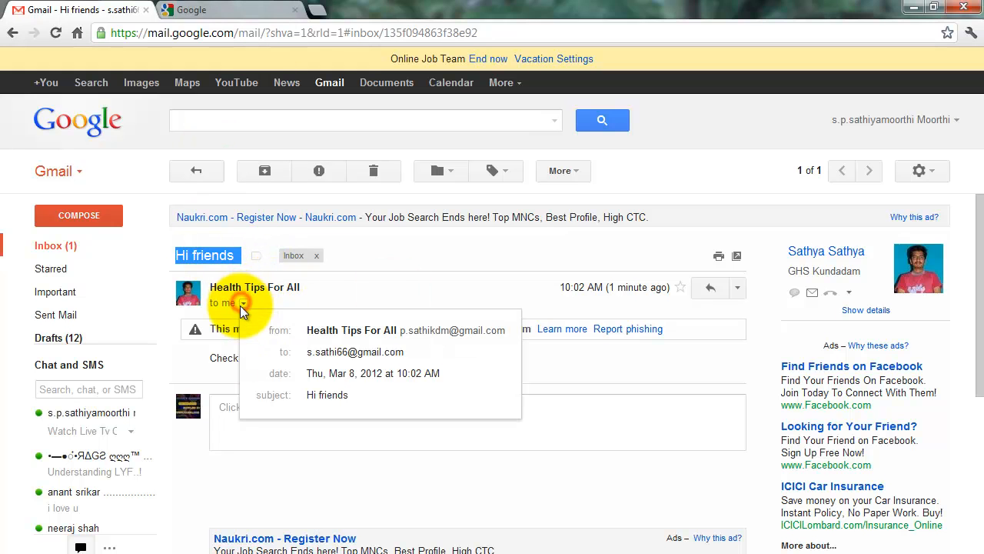
{"action": "mouse_move", "coordinate": [403, 330]}
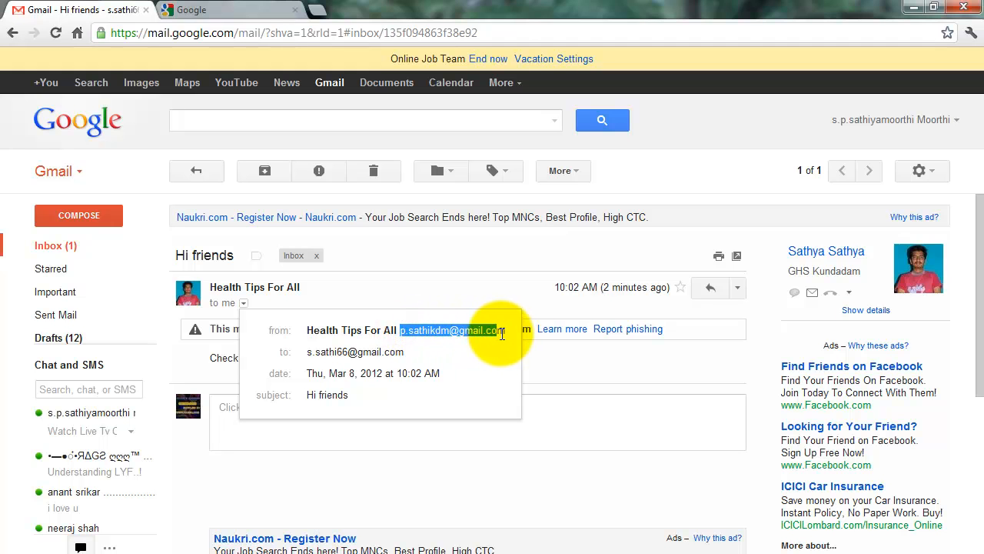
{"action": "mouse_move", "coordinate": [464, 346]}
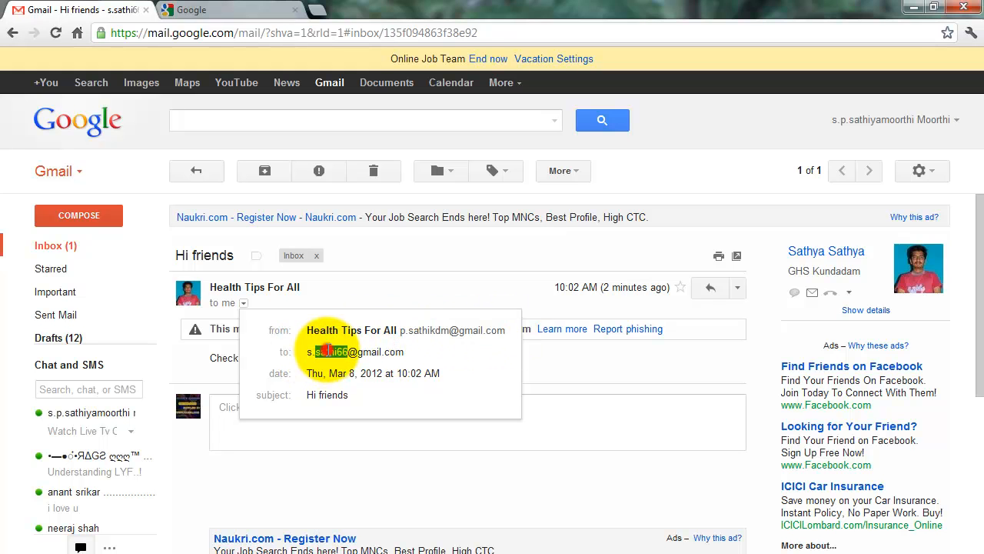
{"action": "double_click", "coordinate": [355, 351]}
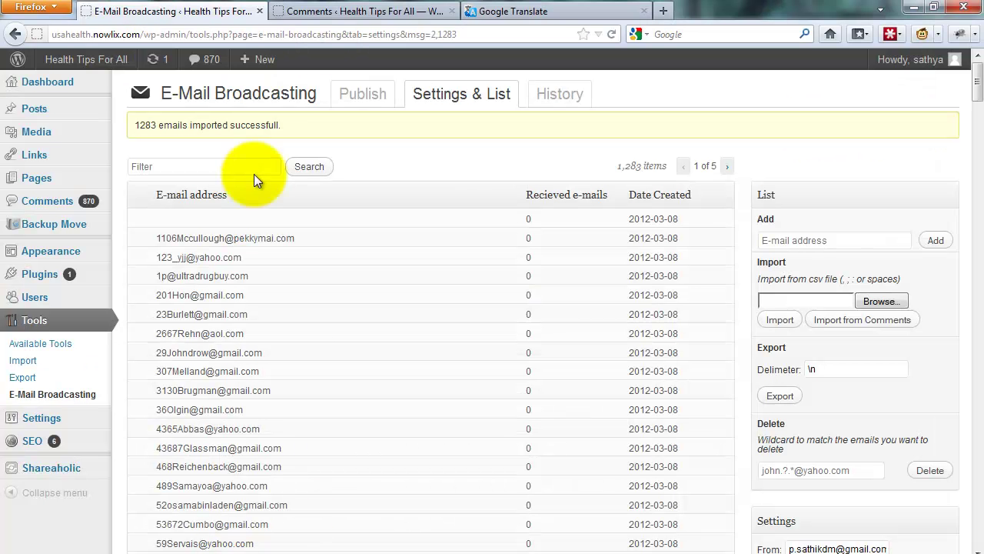
{"action": "mouse_move", "coordinate": [159, 238]}
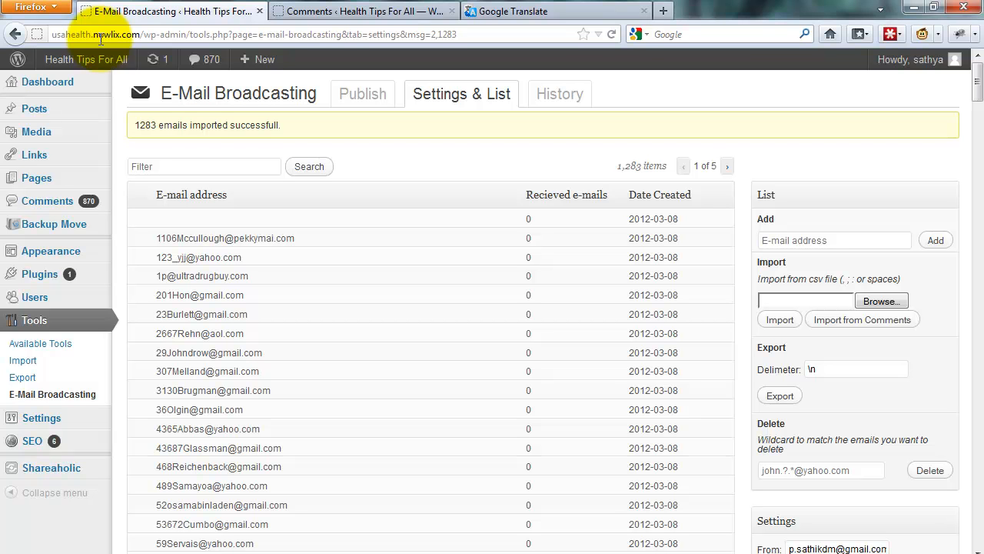
Step: Review the sender settings: From Name Health Tips For All, 100 mails, start immediately
{"action": "scroll", "scroll_direction": "down", "scroll_amount": 3}
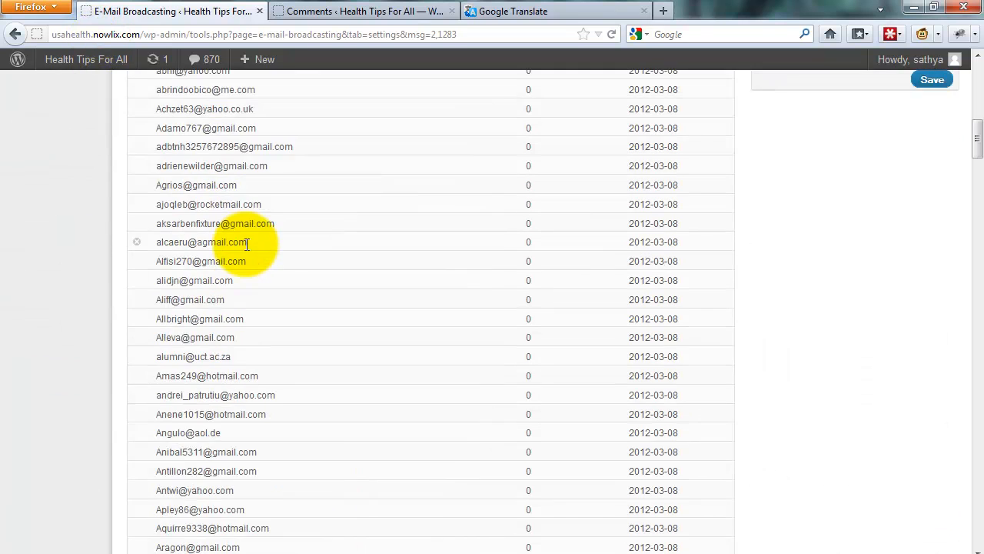
{"action": "scroll", "scroll_direction": "down", "scroll_amount": 3}
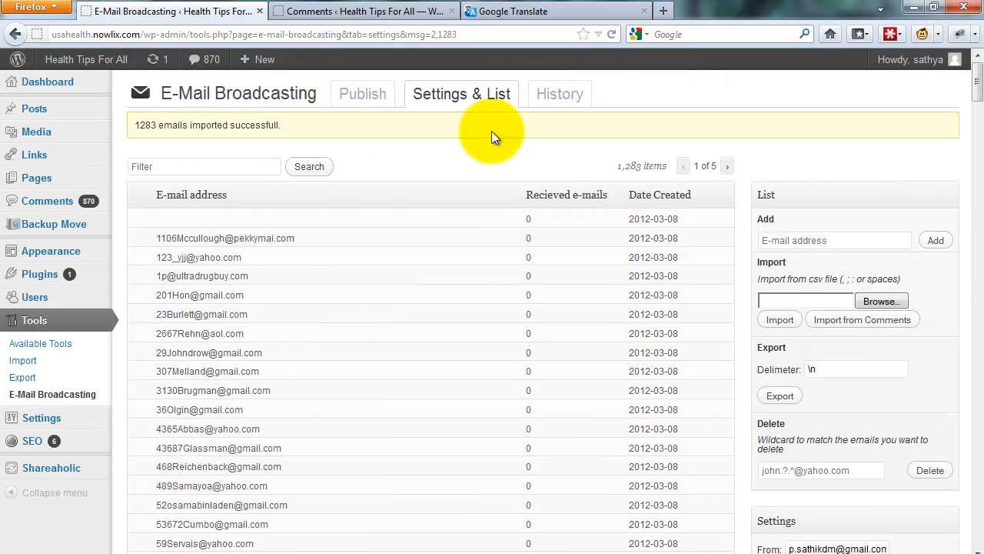
{"action": "mouse_move", "coordinate": [604, 199]}
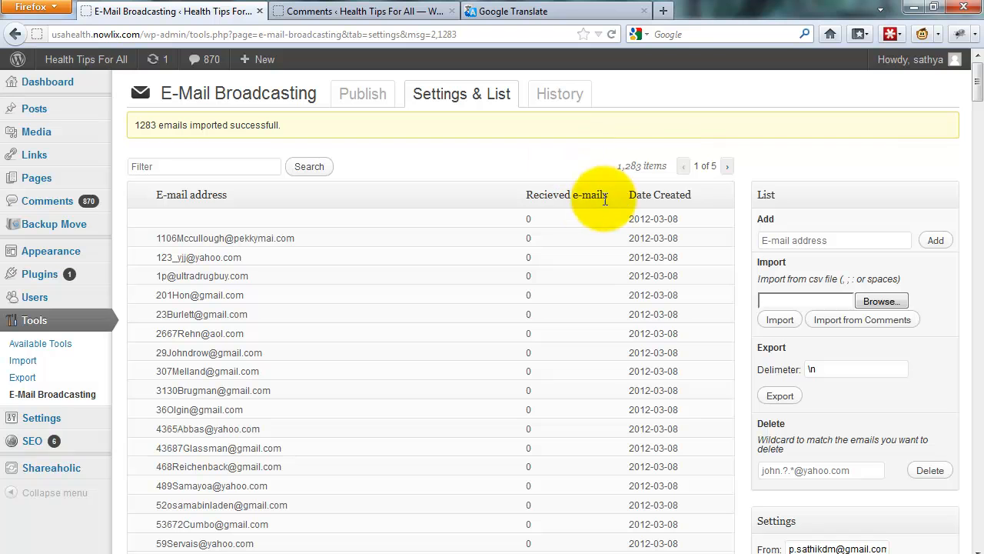
{"action": "mouse_move", "coordinate": [674, 236]}
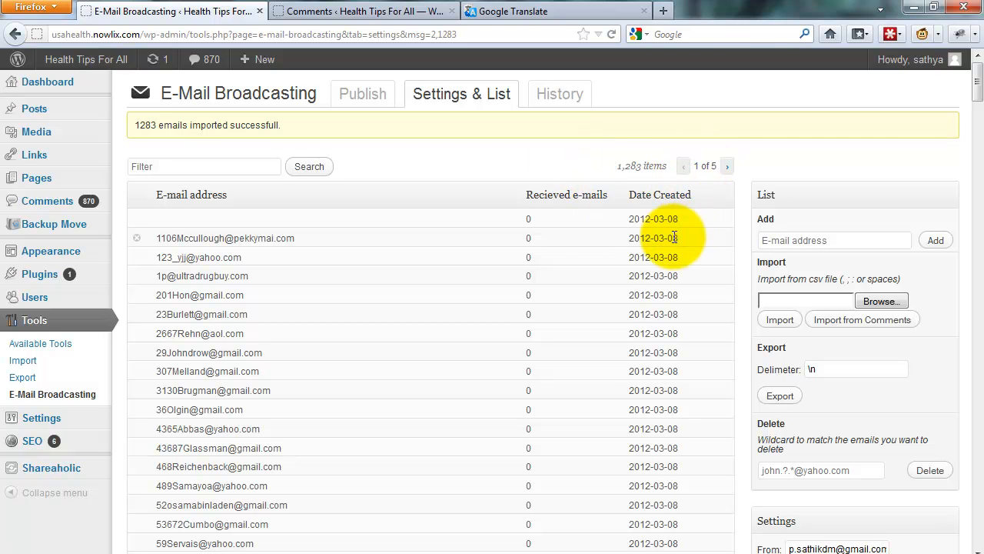
{"action": "mouse_move", "coordinate": [621, 176]}
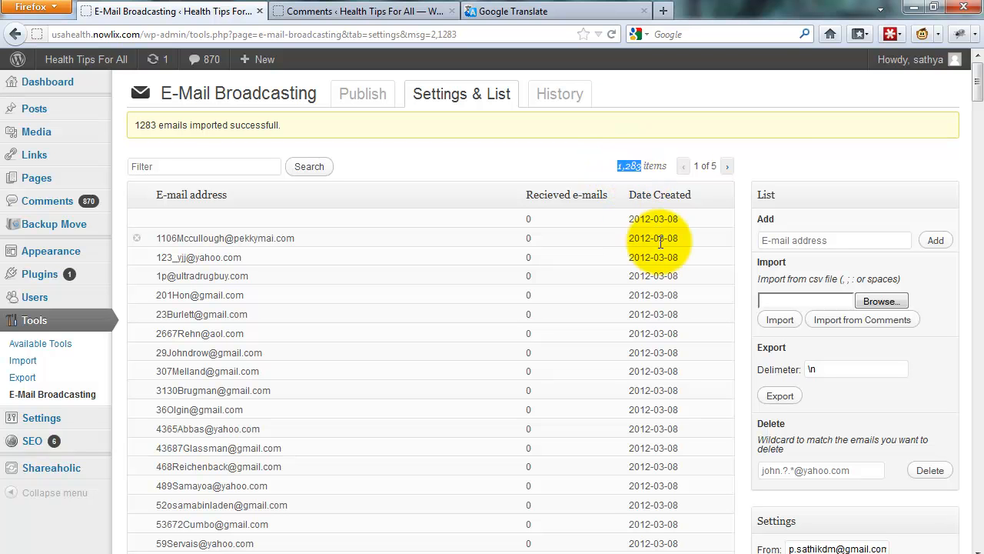
{"action": "mouse_move", "coordinate": [700, 227]}
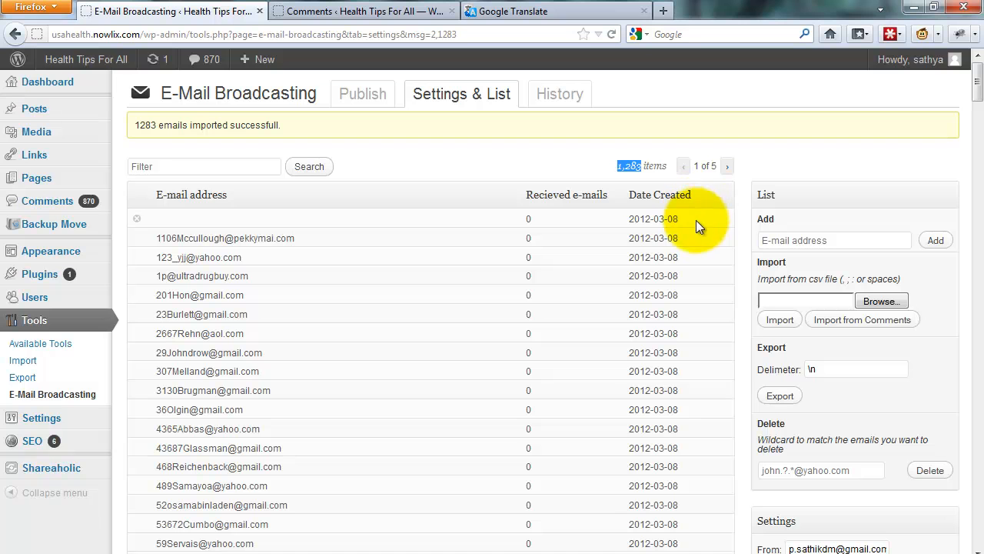
{"action": "scroll", "scroll_direction": "down", "scroll_amount": 3}
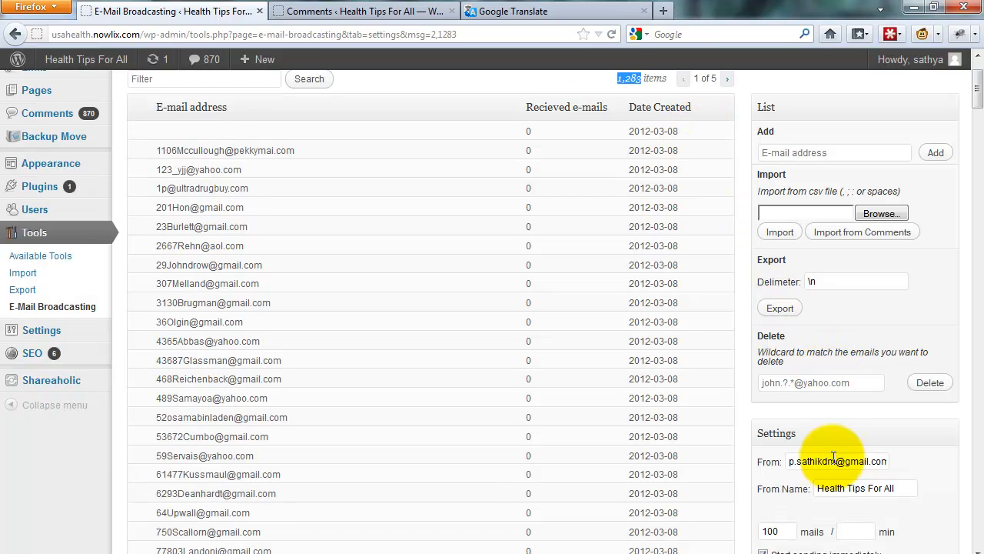
{"action": "scroll", "scroll_direction": "down", "scroll_amount": 3}
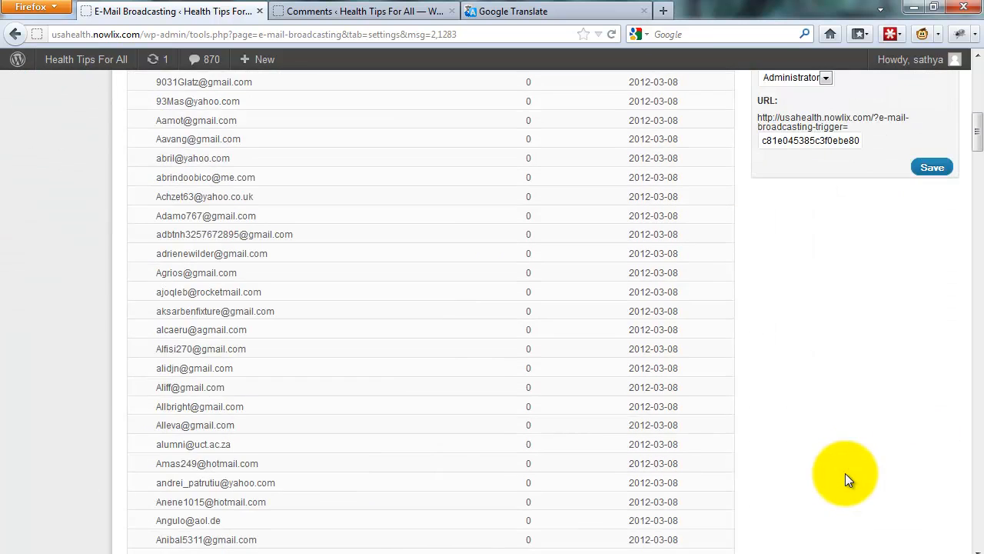
{"action": "scroll", "scroll_direction": "up", "scroll_amount": 3}
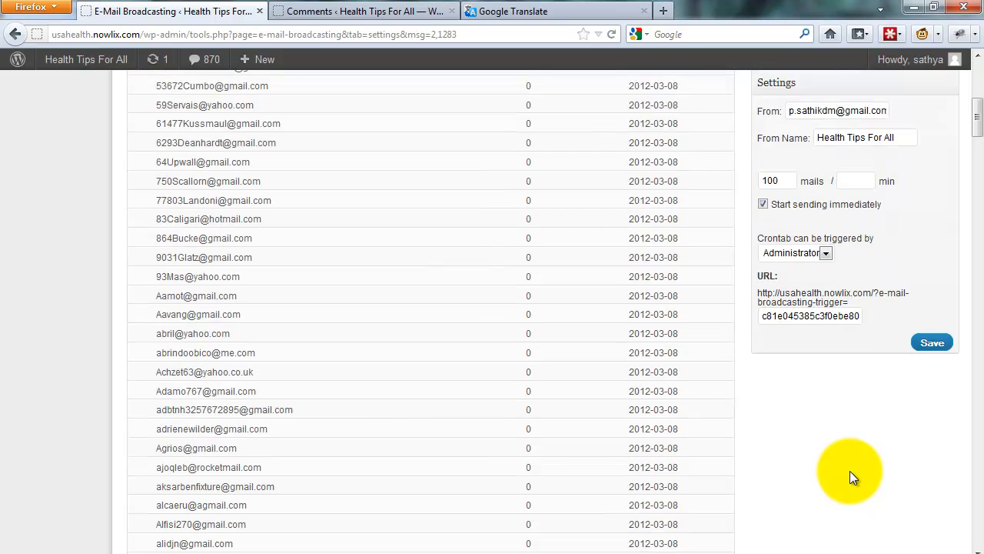
{"action": "scroll", "scroll_direction": "up", "scroll_amount": 3}
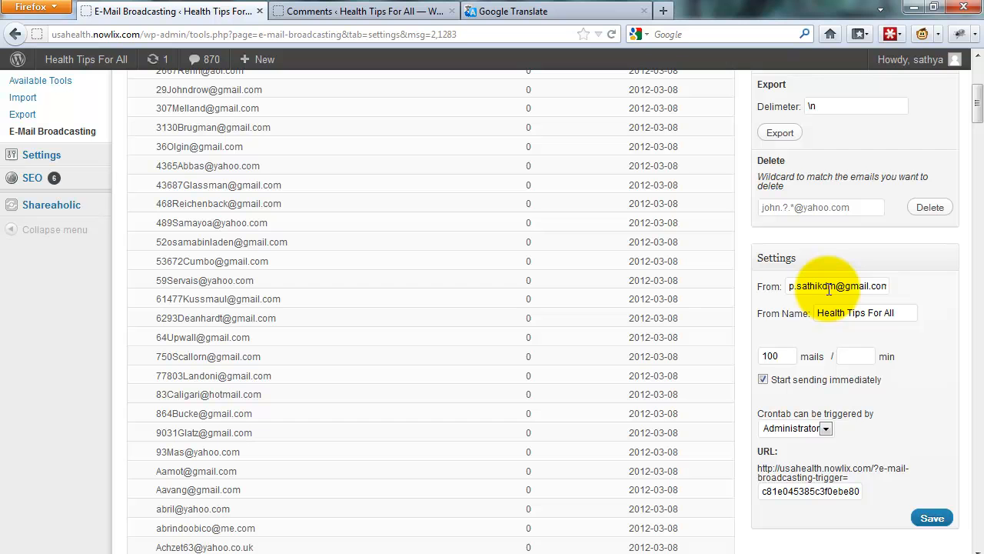
{"action": "scroll", "scroll_direction": "up", "scroll_amount": 3}
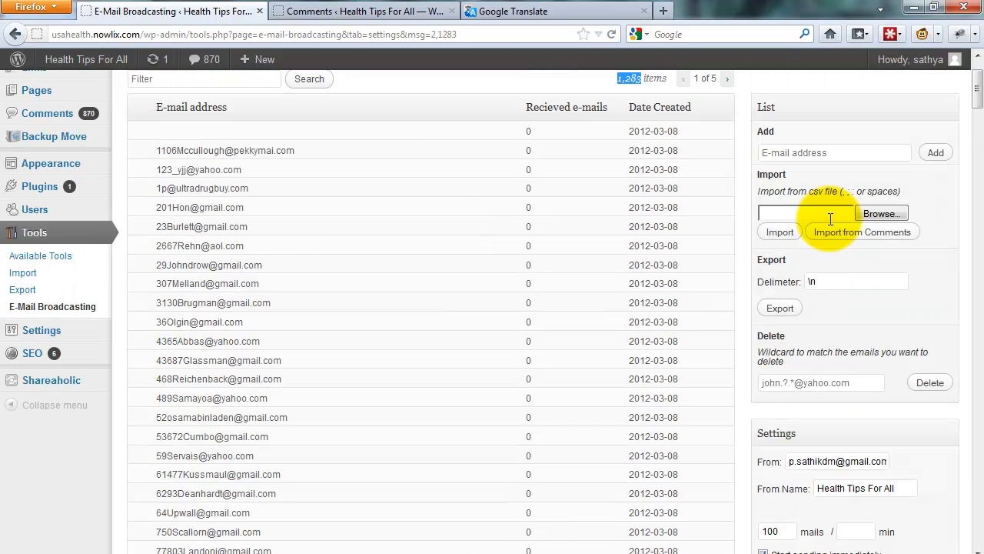
{"action": "mouse_move", "coordinate": [933, 467]}
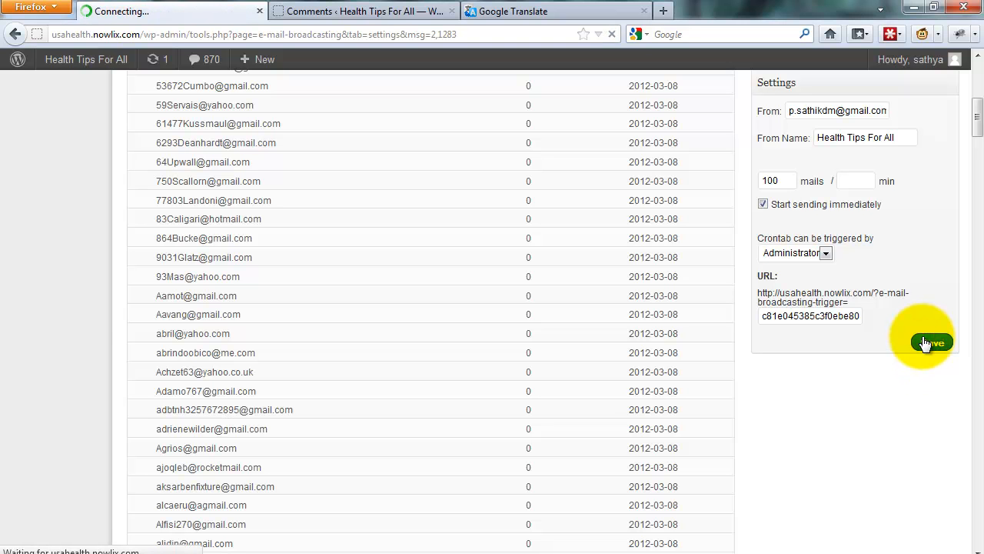
Step: Save the broadcast settings and start a new message titled 'Hi Friends,'
{"action": "left_click", "coordinate": [931, 343]}
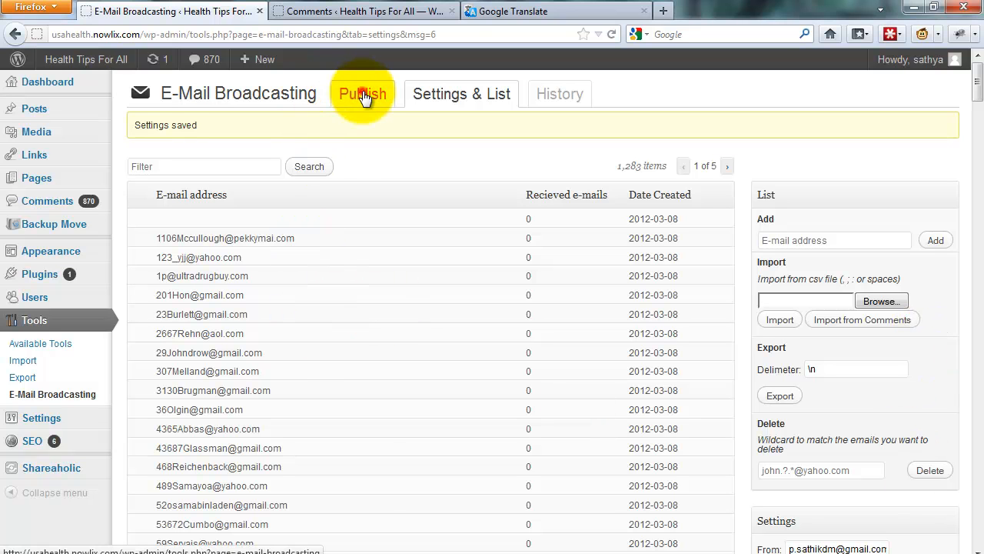
{"action": "left_click", "coordinate": [362, 93]}
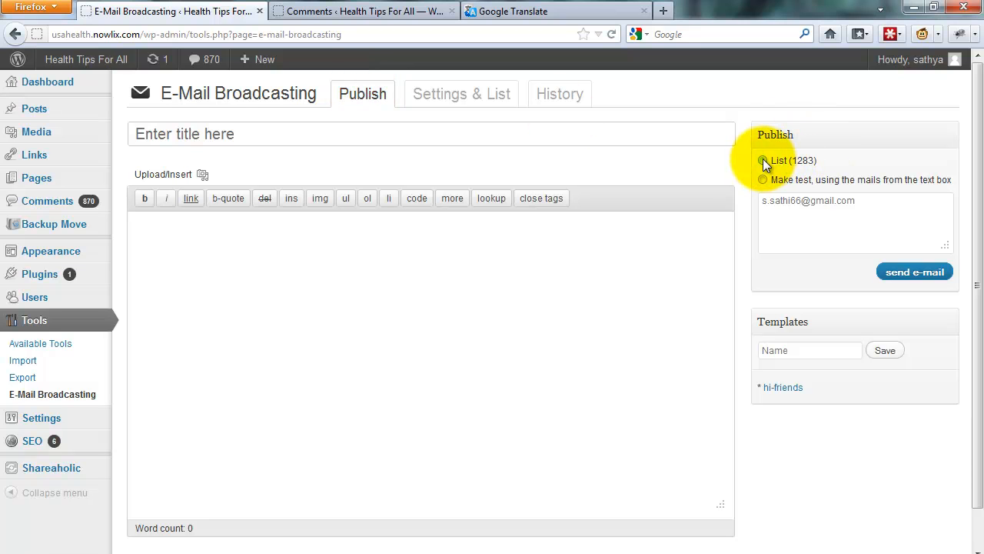
{"action": "left_click", "coordinate": [252, 134]}
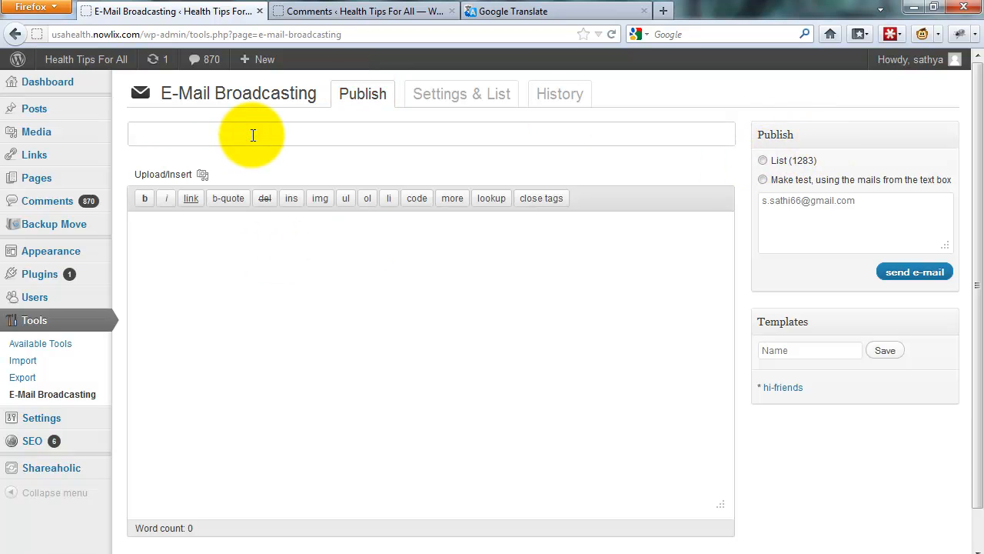
{"action": "type", "text": "Hi"}
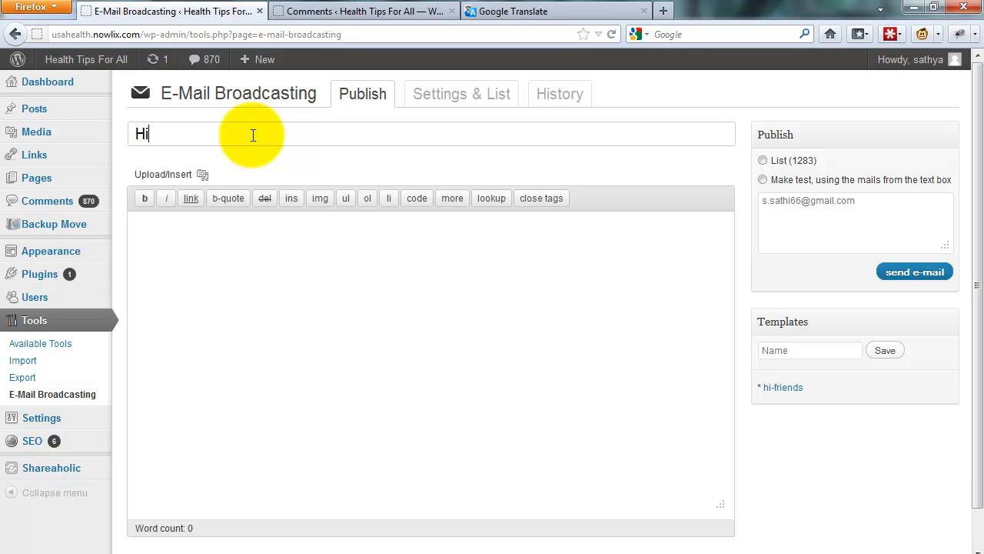
{"action": "type", "text": "Friends,"}
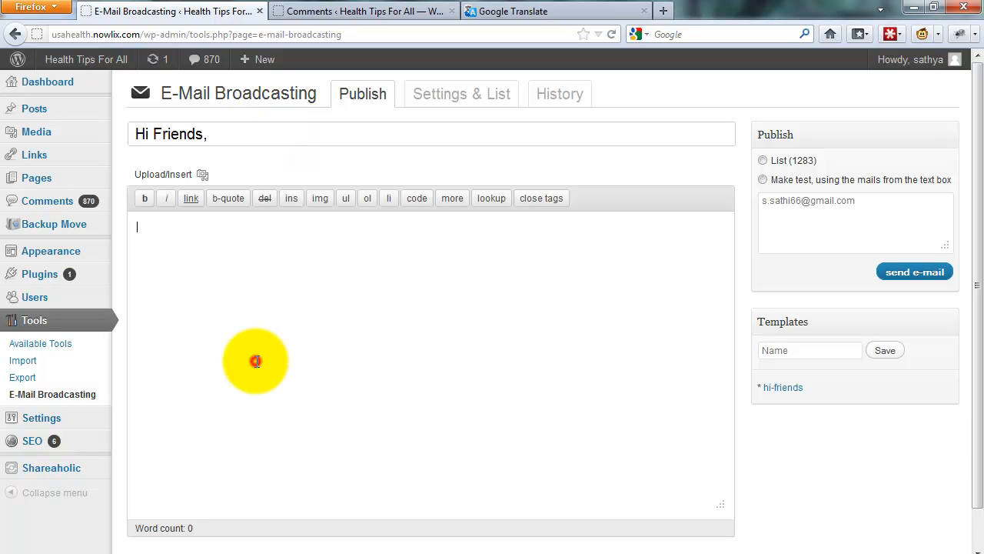
Step: Write the message body 'Check my new updates now', fixing a typo along the way
{"action": "type", "text": "Check"}
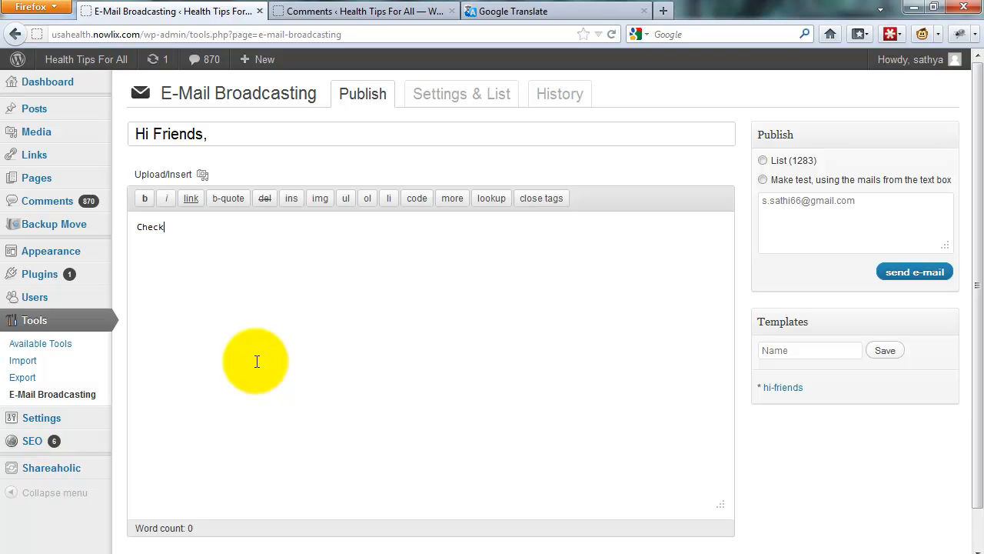
{"action": "type", "text": "my Nr"}
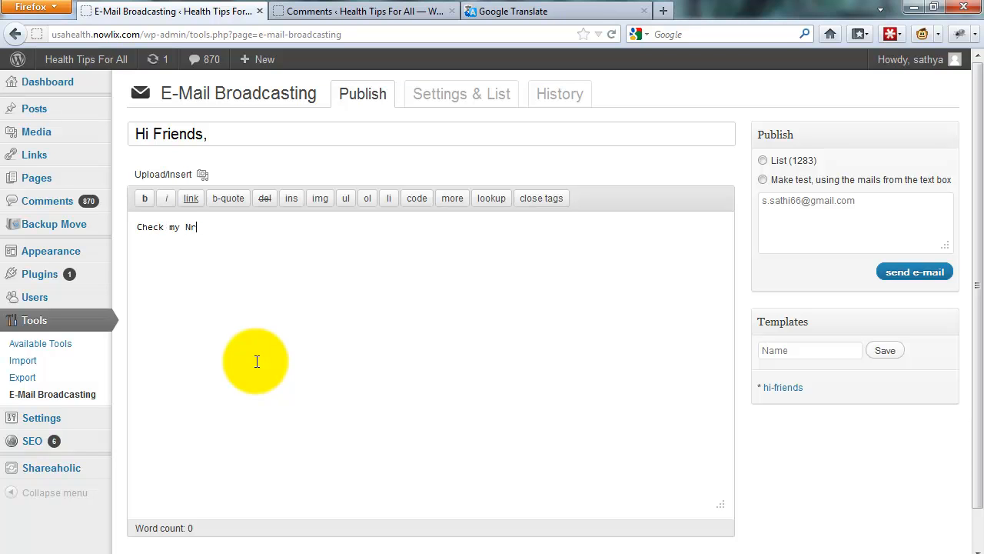
{"action": "key", "text": "BackSpace"}
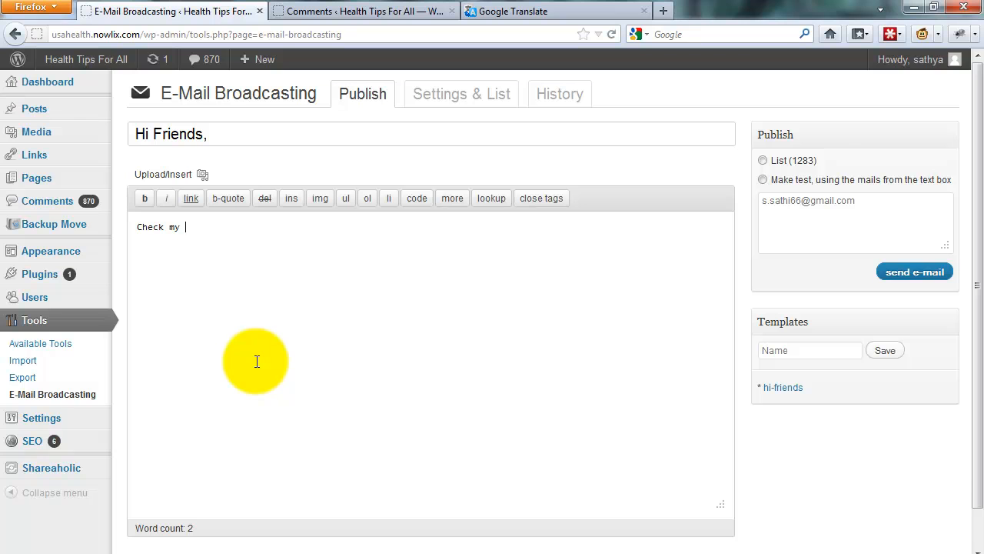
{"action": "type", "text": "new up"}
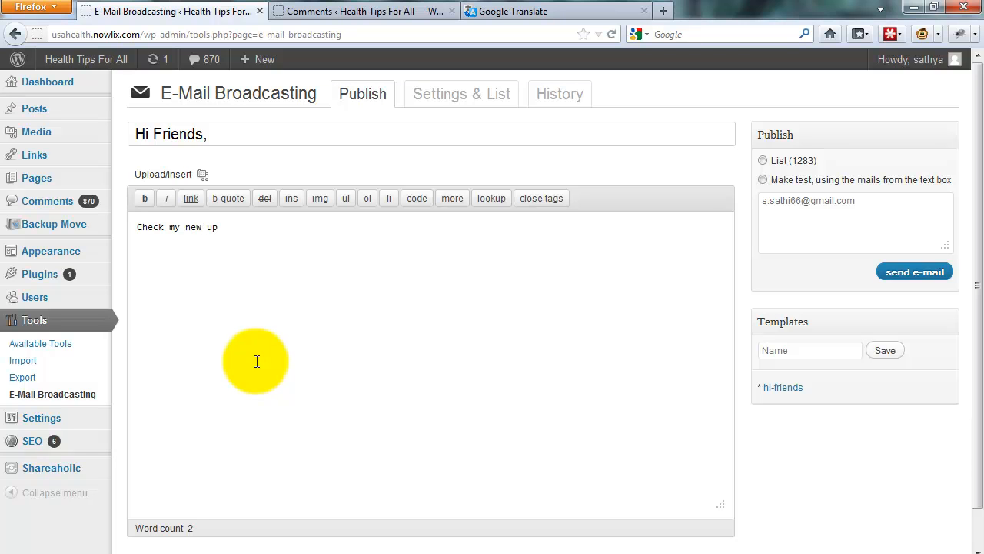
{"action": "type", "text": "dates now"}
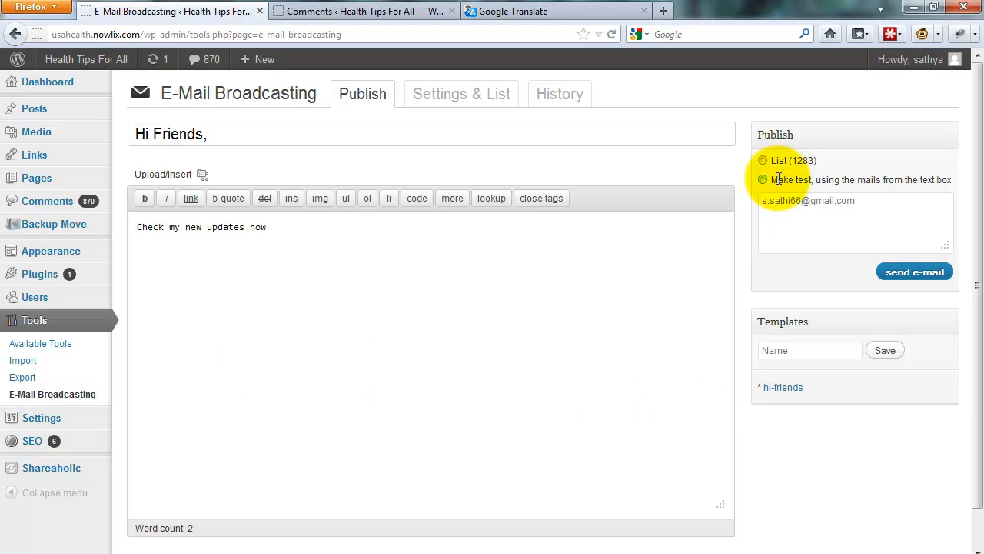
Step: Choose the List (1283) recipient option and dismiss the Windows colour scheme popup
{"action": "left_click", "coordinate": [763, 160]}
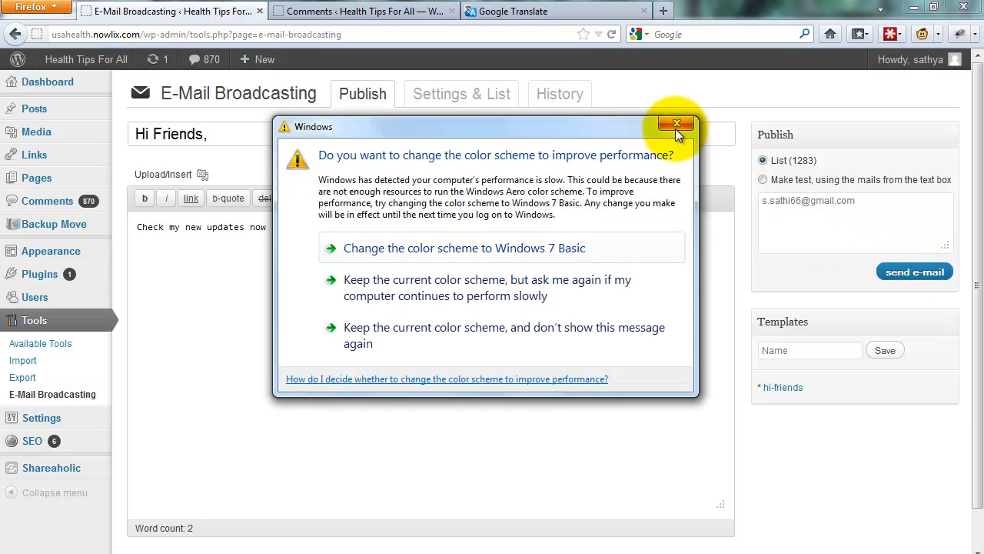
{"action": "left_click", "coordinate": [676, 124]}
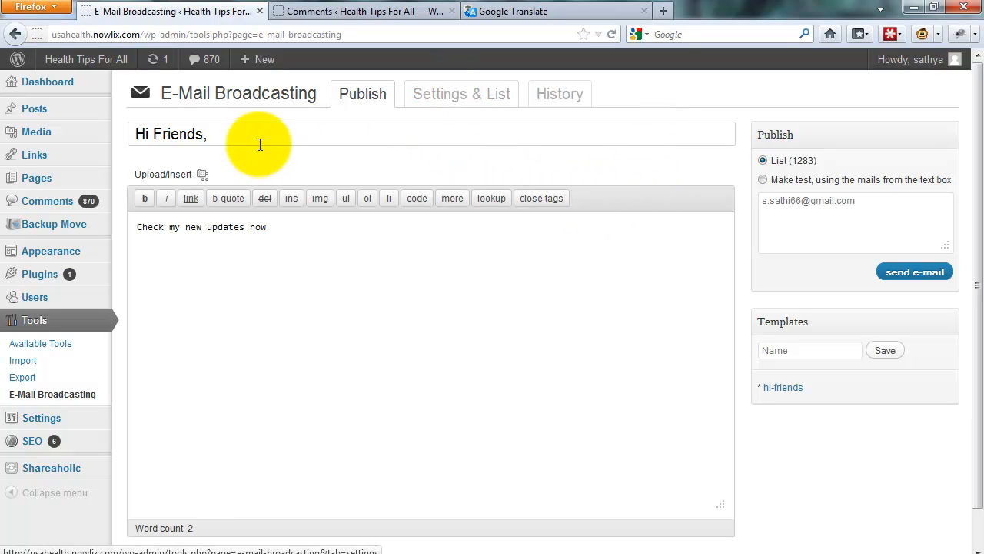
{"action": "mouse_move", "coordinate": [165, 93]}
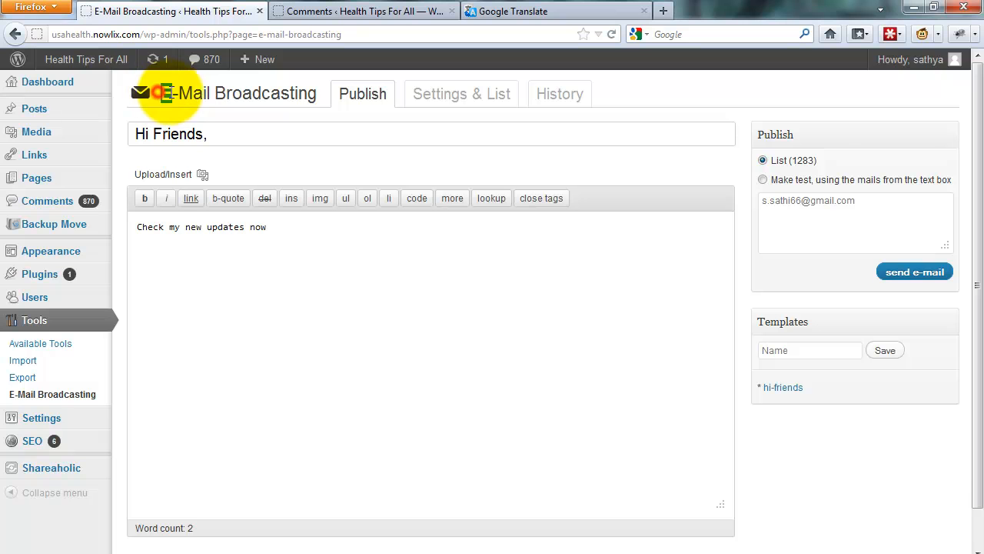
{"action": "double_click", "coordinate": [239, 93]}
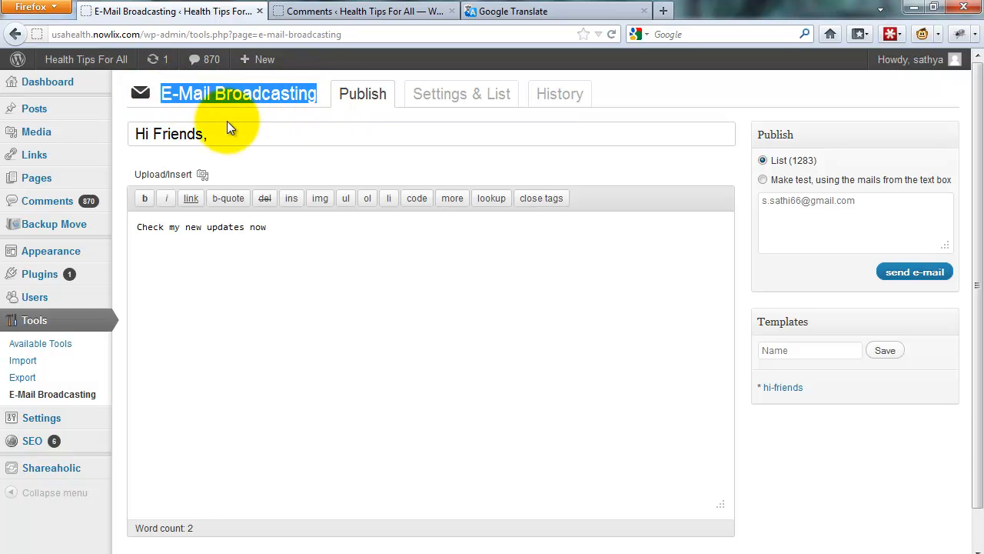
{"action": "mouse_move", "coordinate": [53, 329]}
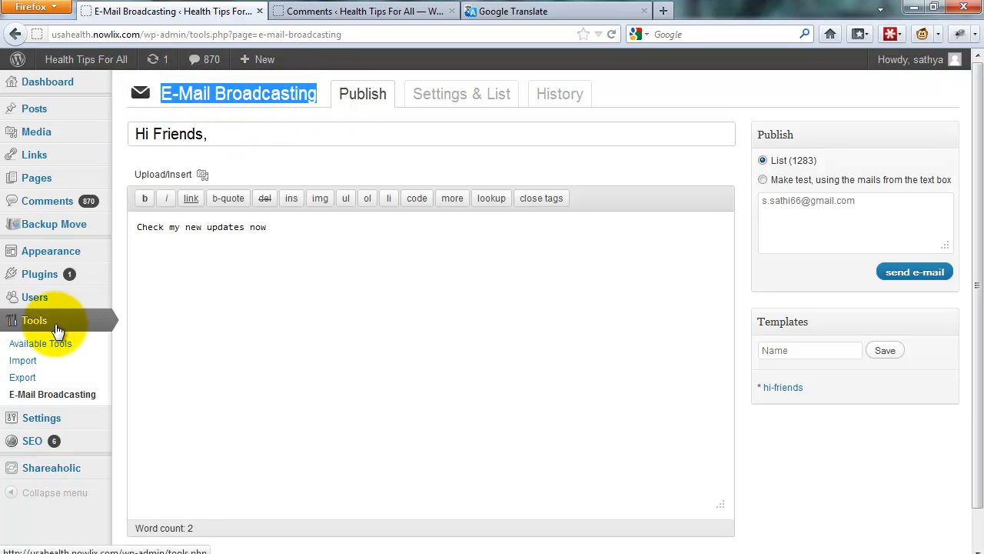
{"action": "mouse_move", "coordinate": [41, 402]}
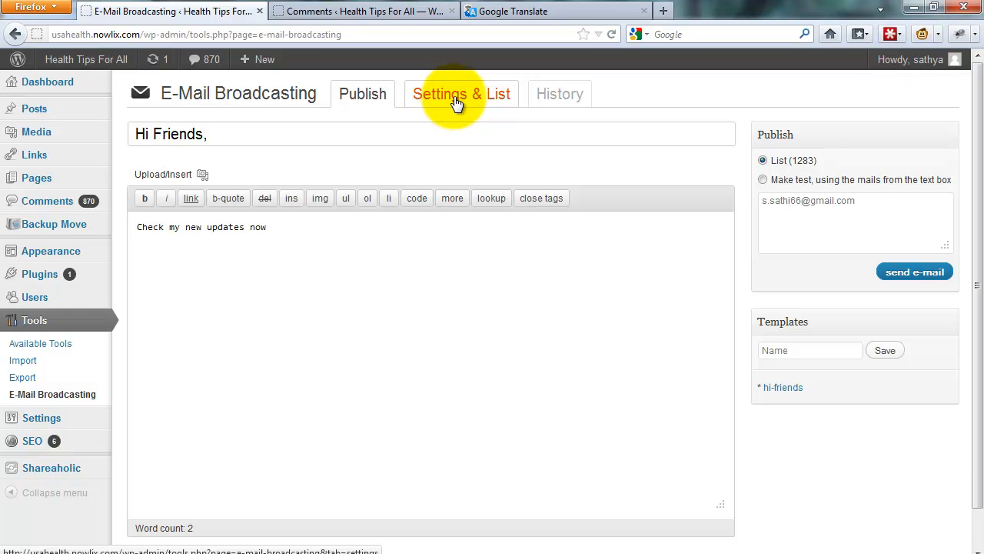
Step: Look over the 1,283 imported addresses on the Settings & List page
{"action": "left_click", "coordinate": [461, 94]}
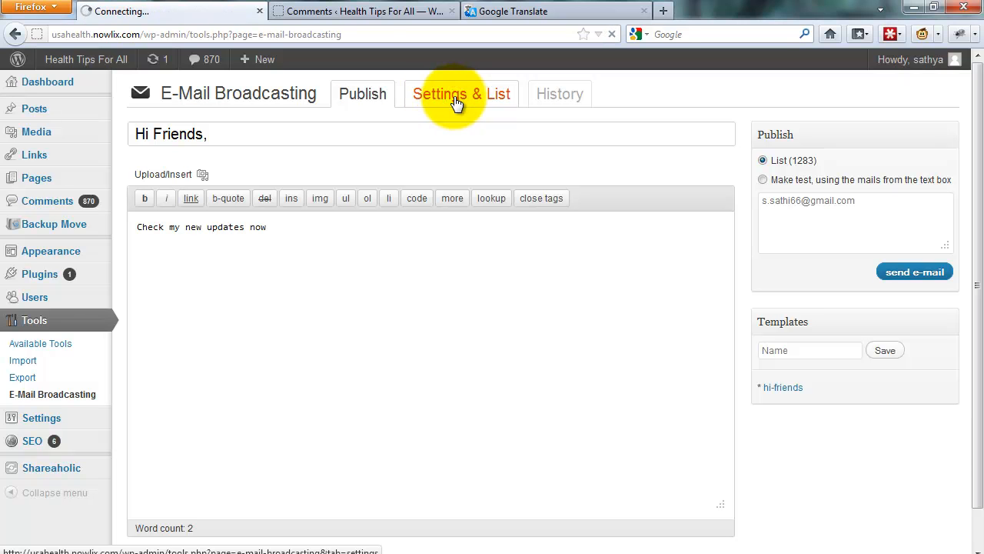
{"action": "left_click", "coordinate": [462, 93]}
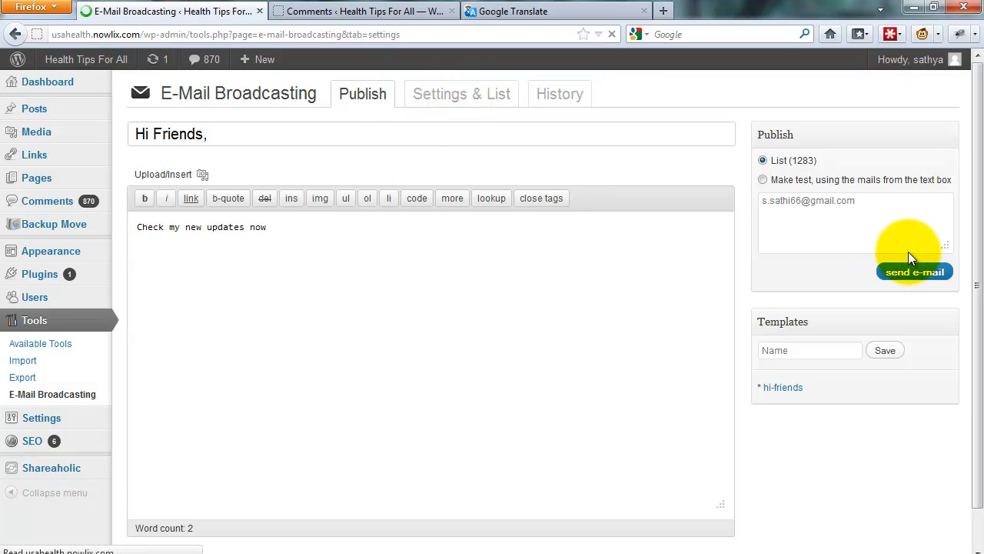
{"action": "left_click", "coordinate": [462, 93]}
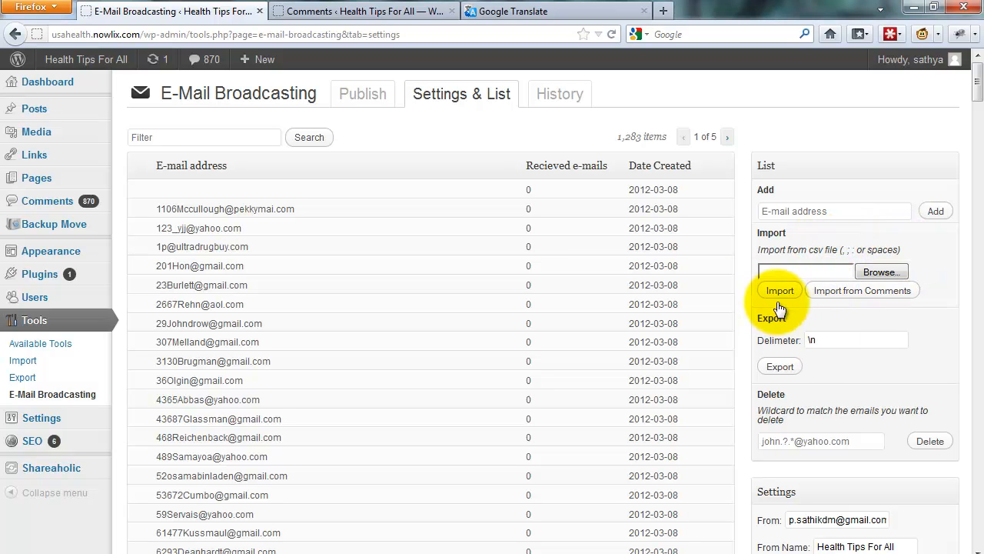
{"action": "scroll", "scroll_direction": "down", "scroll_amount": 3}
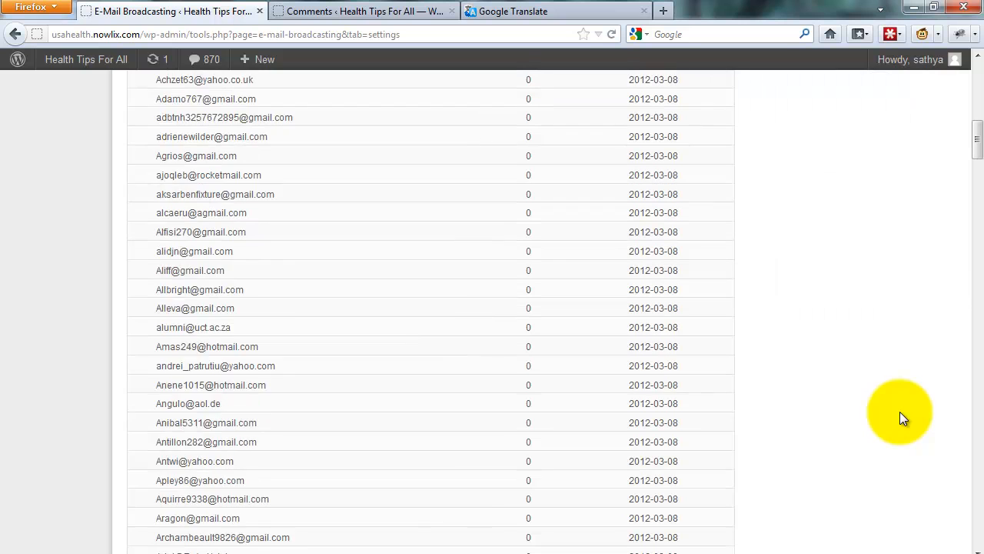
{"action": "scroll", "scroll_direction": "up", "scroll_amount": 3}
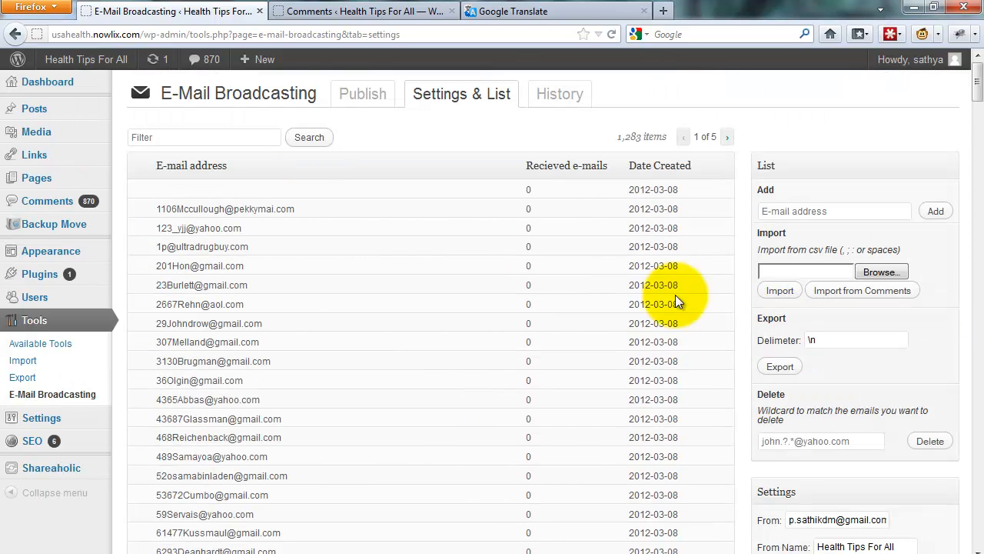
{"action": "mouse_move", "coordinate": [315, 84]}
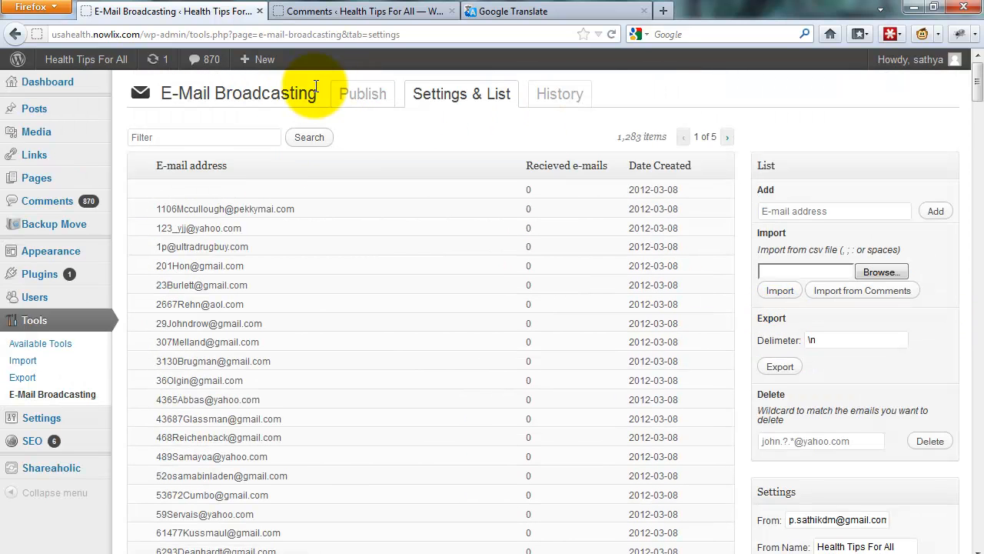
Step: Return to the blank Publish compose form with the cursor in the title field
{"action": "left_click", "coordinate": [362, 93]}
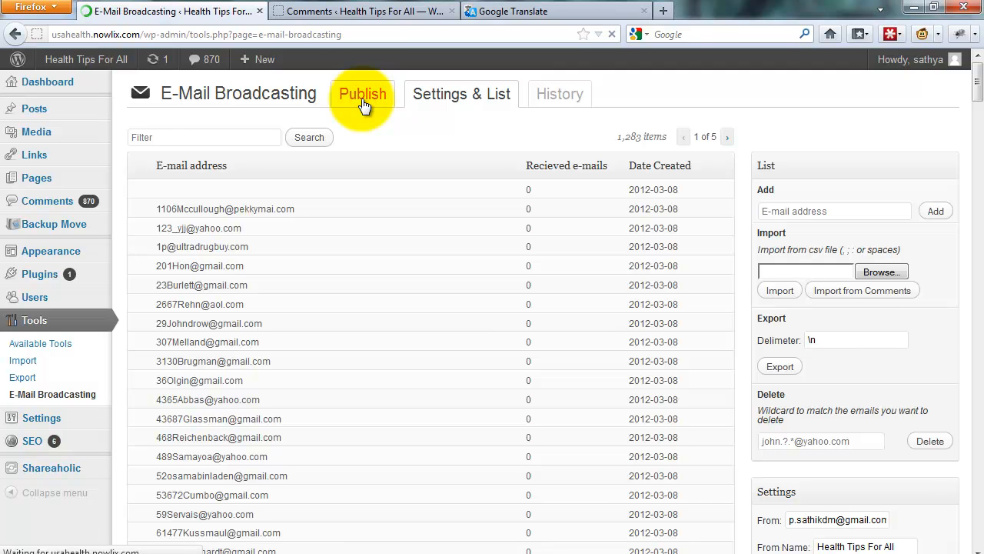
{"action": "left_click", "coordinate": [363, 93]}
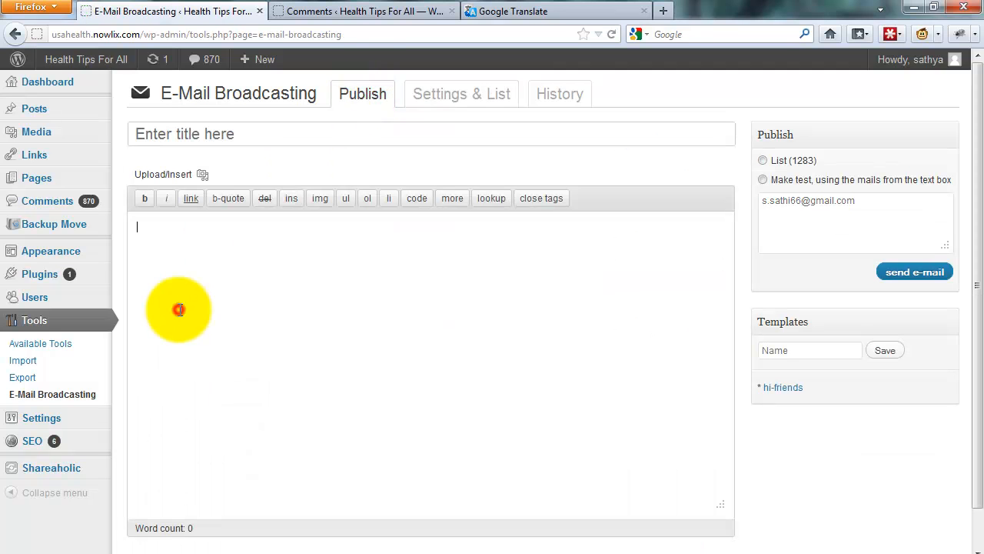
{"action": "mouse_move", "coordinate": [750, 291]}
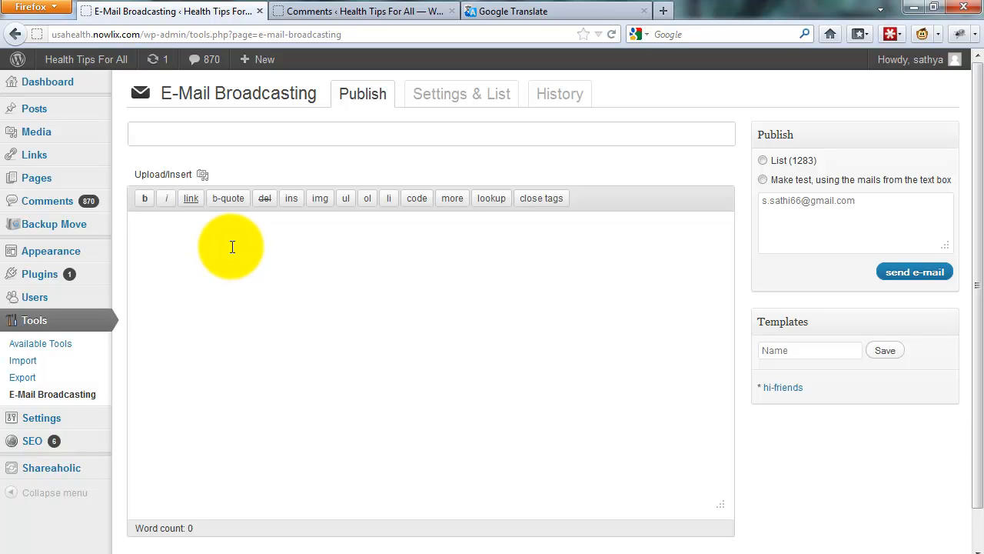
{"action": "left_click", "coordinate": [431, 133]}
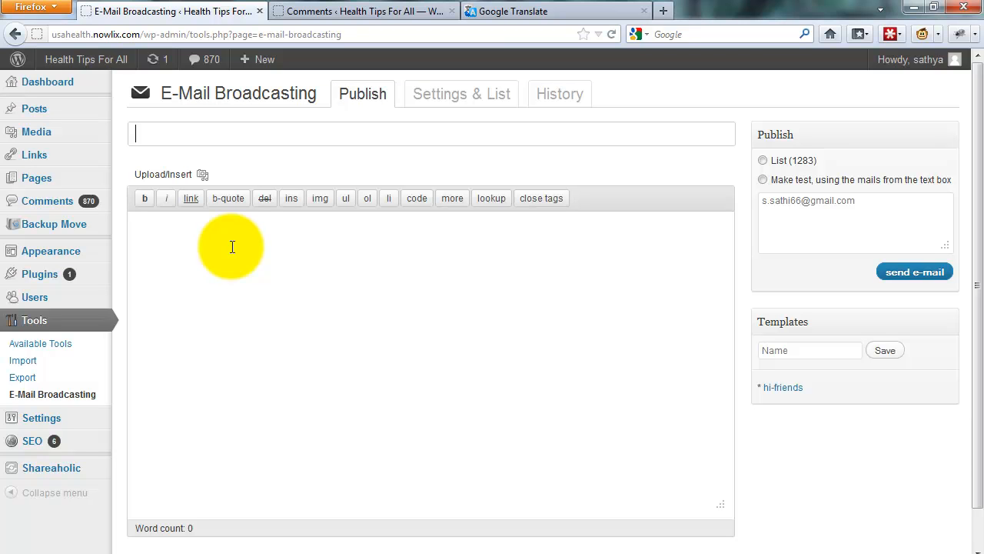